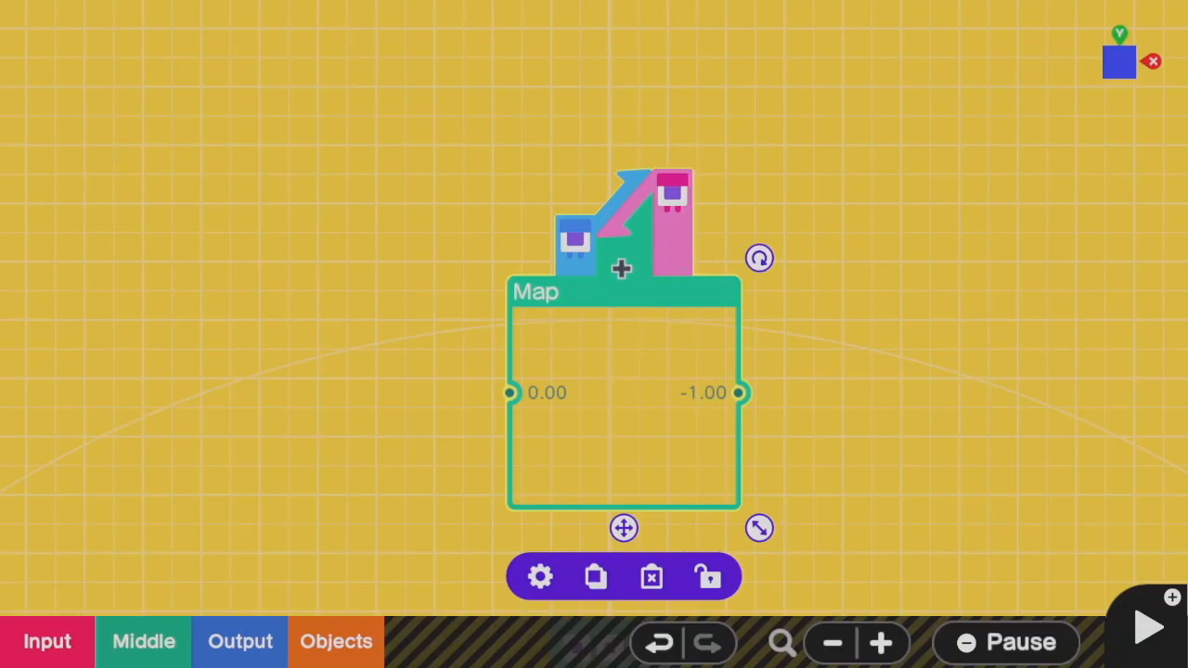
Step: Open the Map nodon's settings and stretch its output range from 0.00 to about 124
{"action": "left_click", "coordinate": [539, 576]}
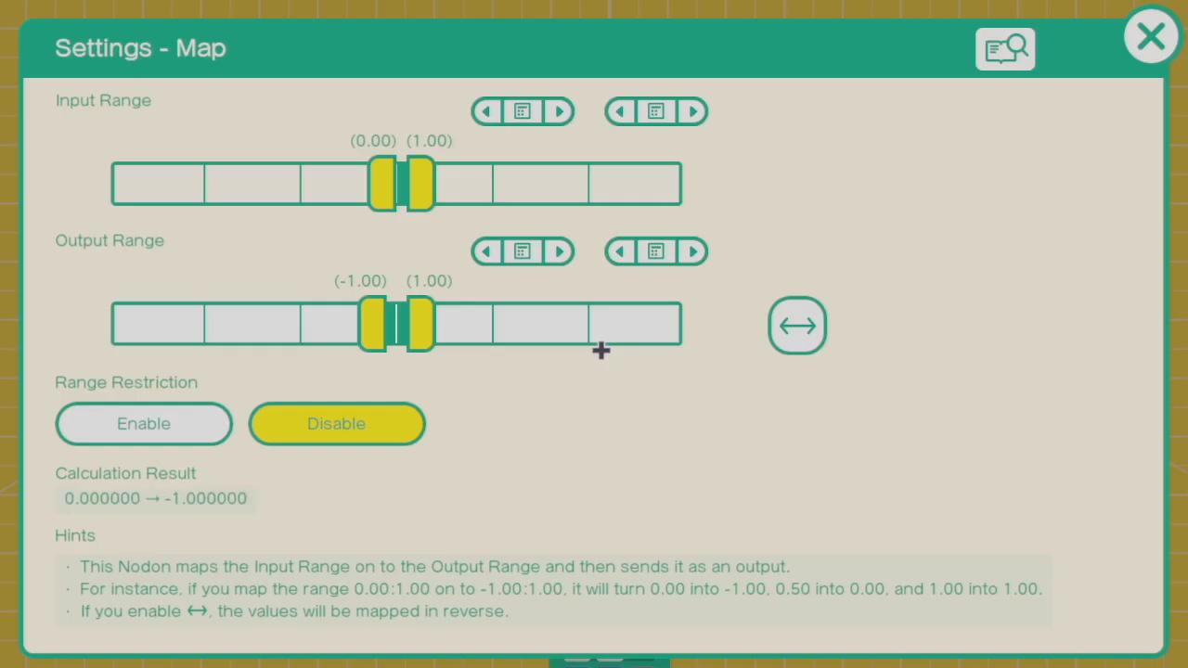
{"action": "mouse_move", "coordinate": [536, 174]}
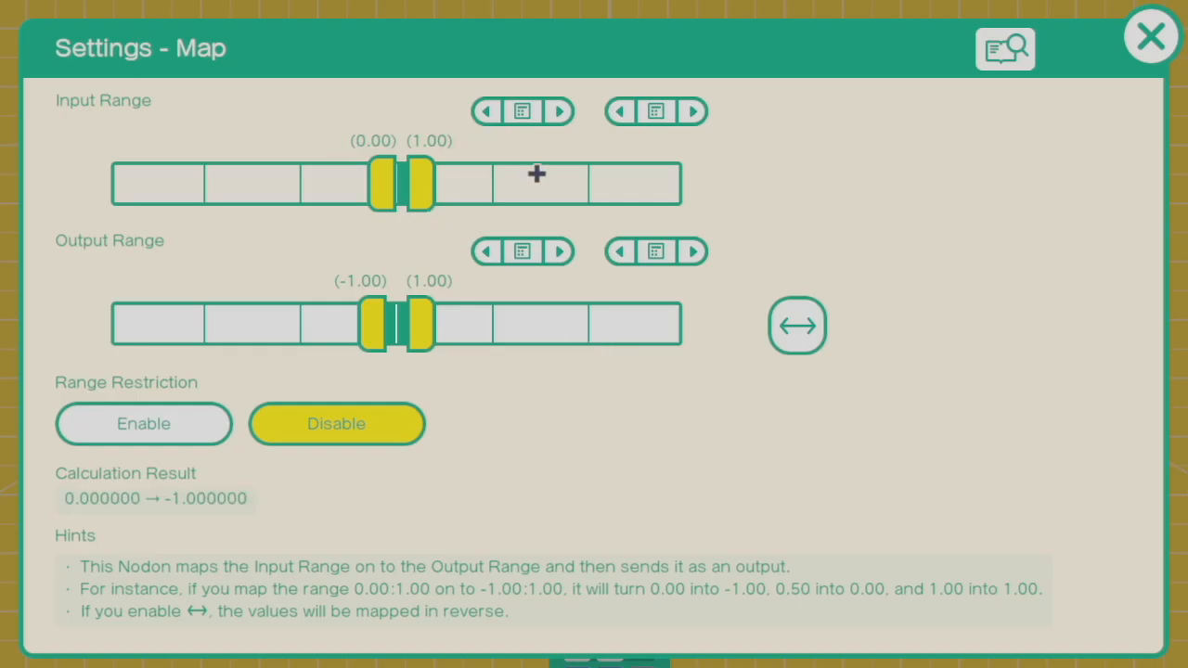
{"action": "mouse_move", "coordinate": [365, 265]}
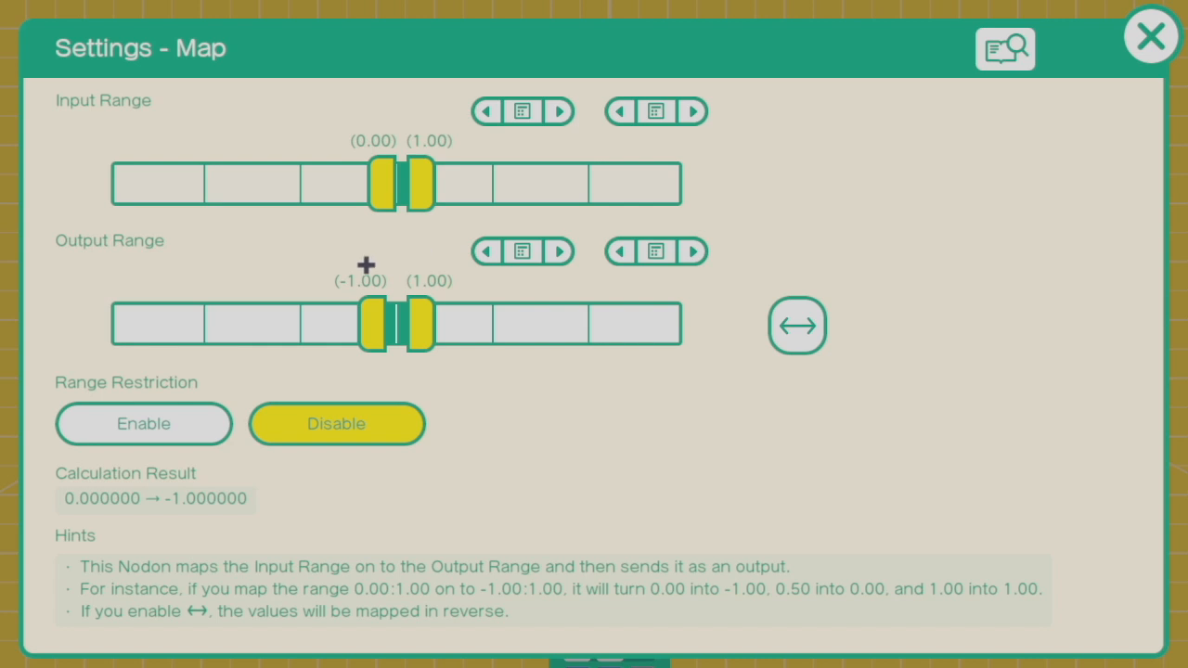
{"action": "mouse_move", "coordinate": [280, 326]}
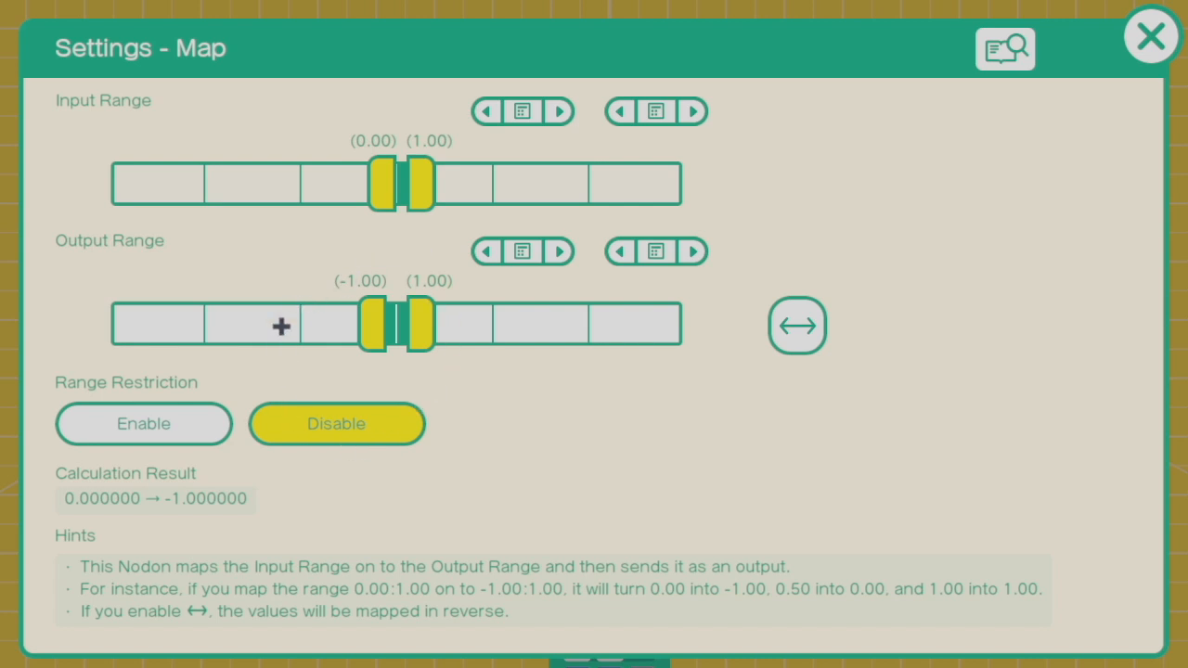
{"action": "mouse_move", "coordinate": [410, 181]}
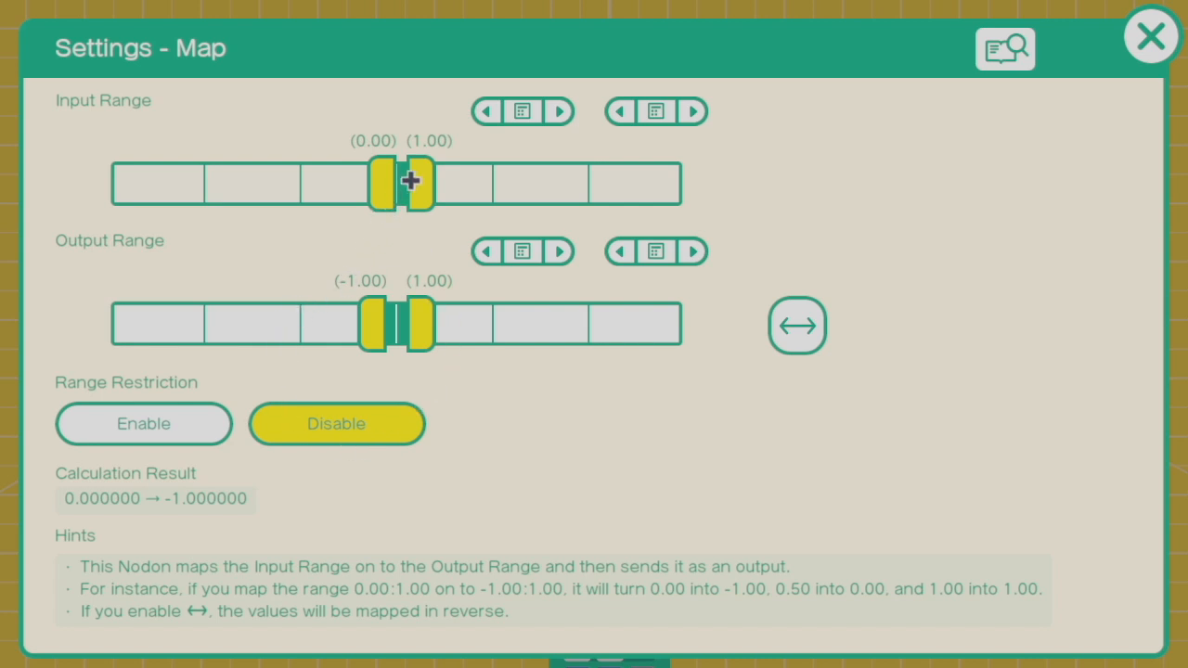
{"action": "mouse_move", "coordinate": [409, 212]}
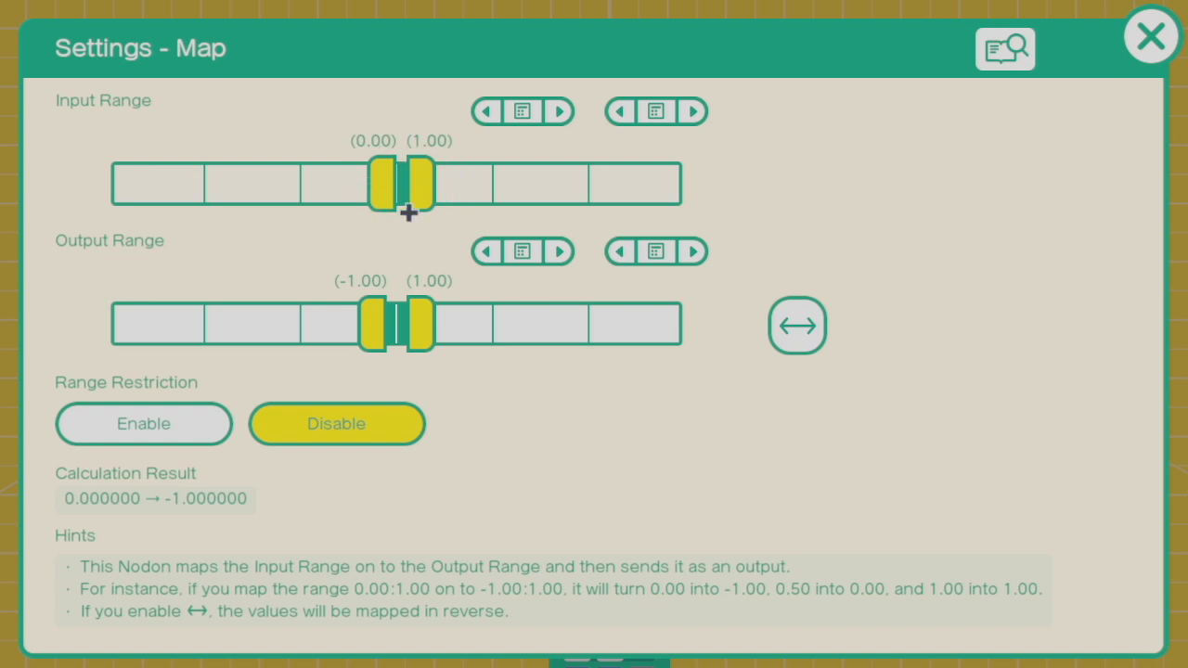
{"action": "mouse_move", "coordinate": [334, 336]}
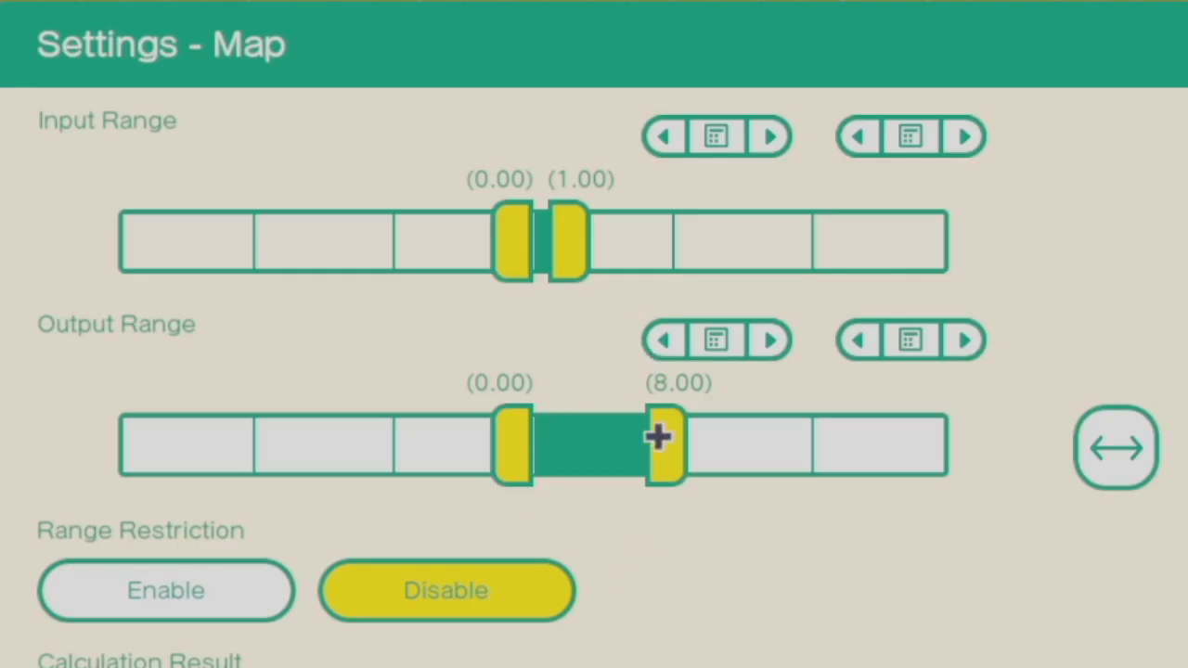
{"action": "left_click_drag", "start_coordinate": [659, 444], "coordinate": [831, 443]}
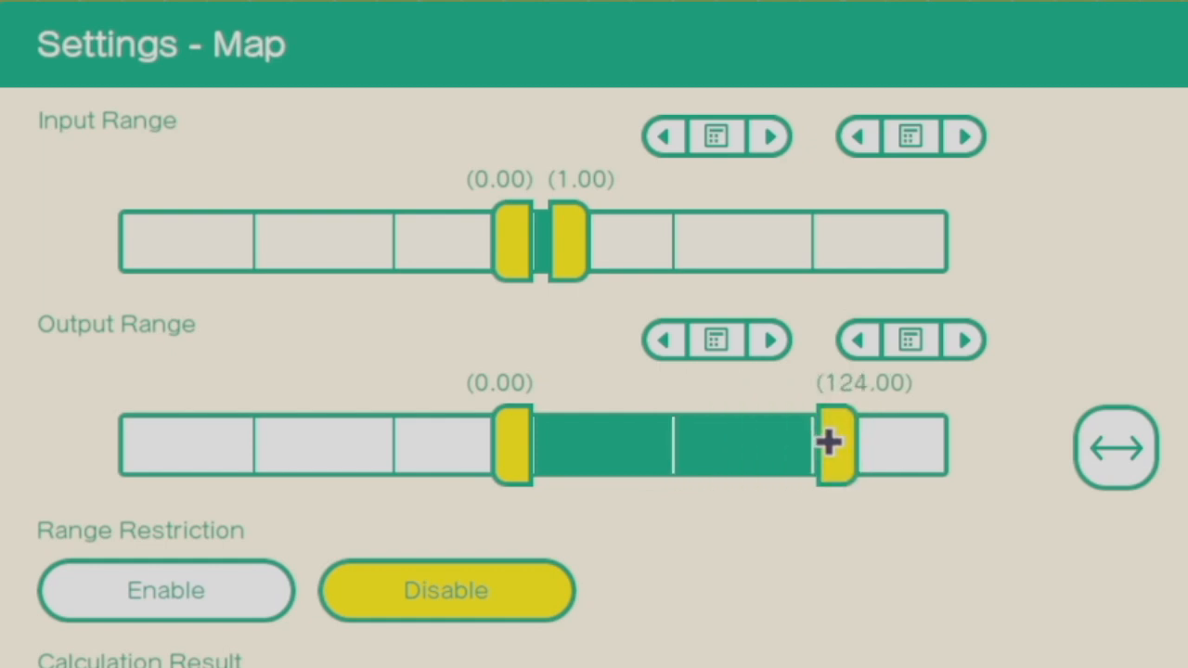
{"action": "left_click_drag", "start_coordinate": [831, 442], "coordinate": [719, 442]}
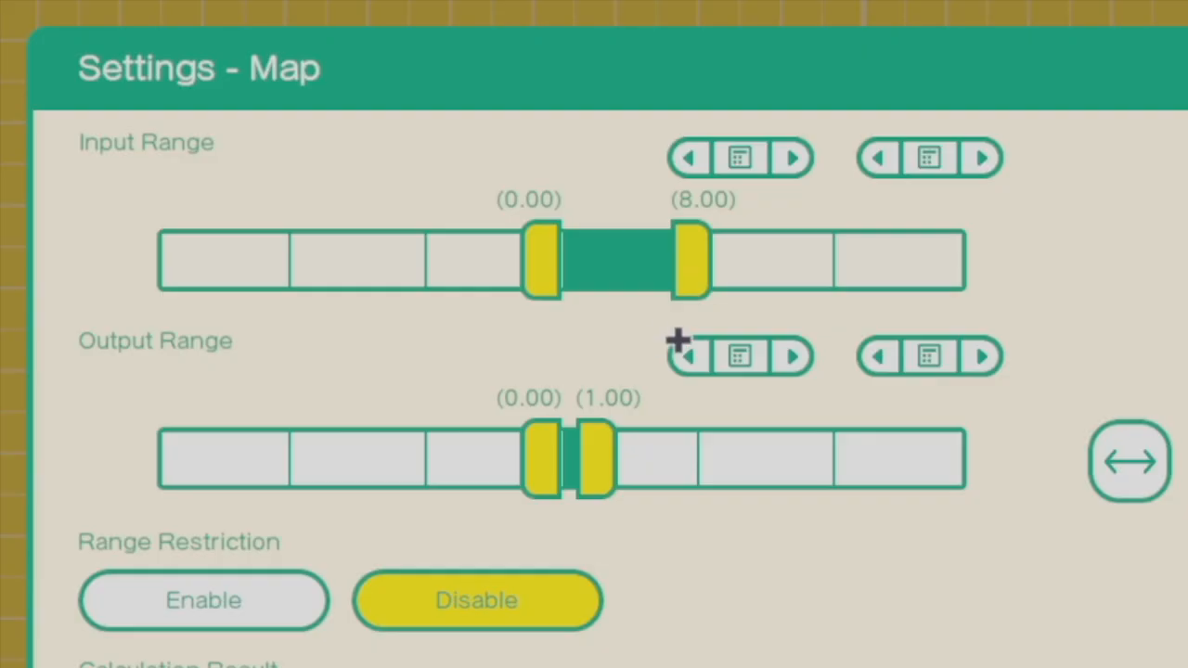
{"action": "mouse_move", "coordinate": [556, 408]}
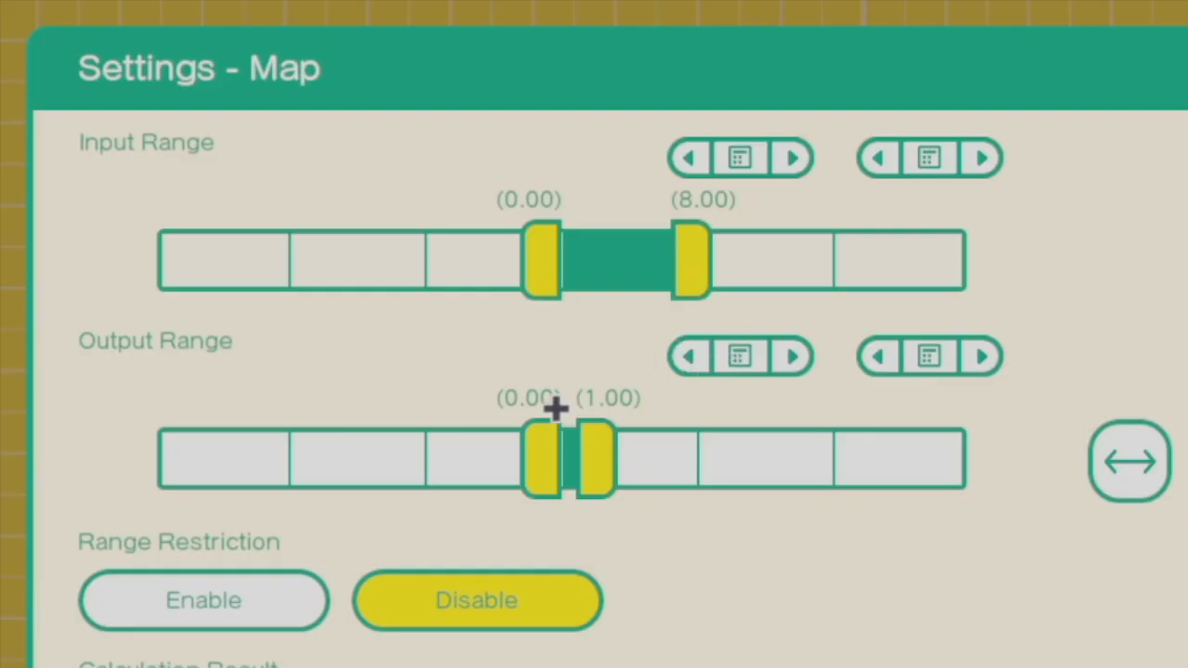
{"action": "mouse_move", "coordinate": [756, 274]}
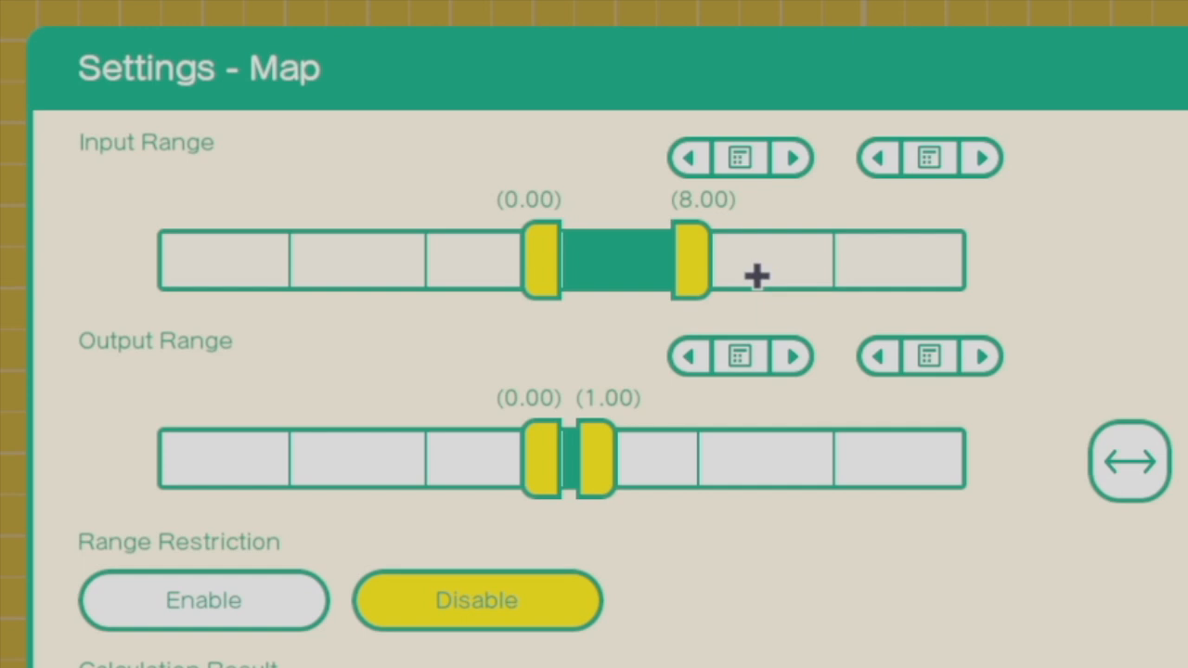
{"action": "mouse_move", "coordinate": [724, 241]}
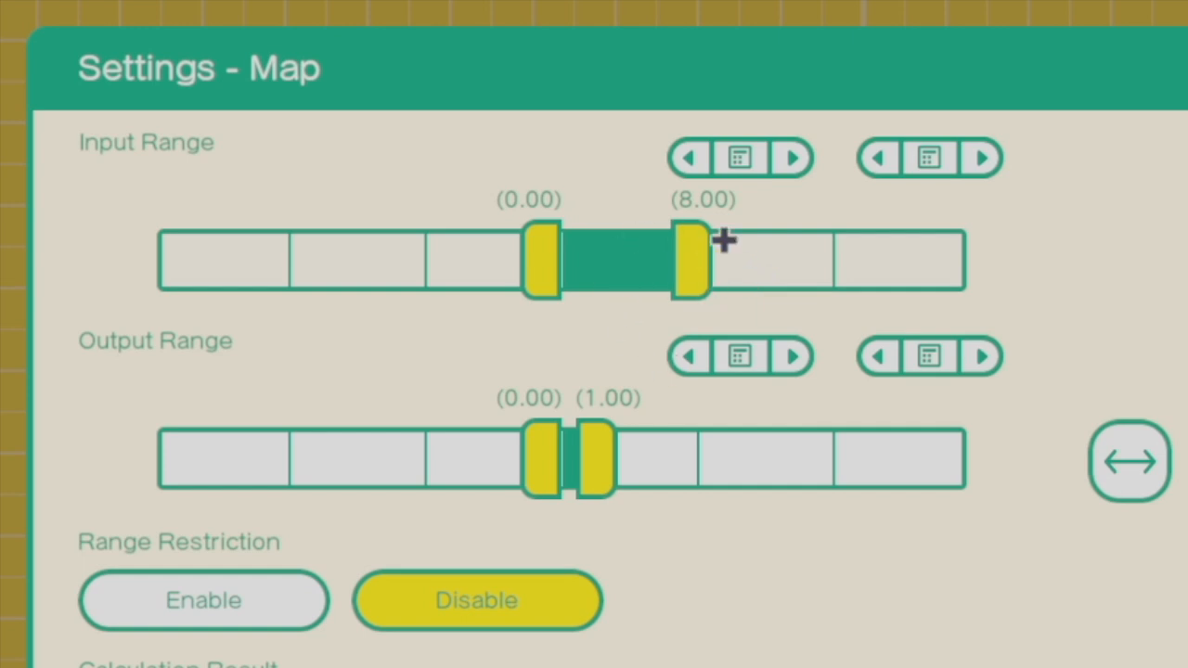
Step: Drag the Map's input range upper limit out to about 70
{"action": "left_click_drag", "start_coordinate": [691, 260], "coordinate": [807, 260]}
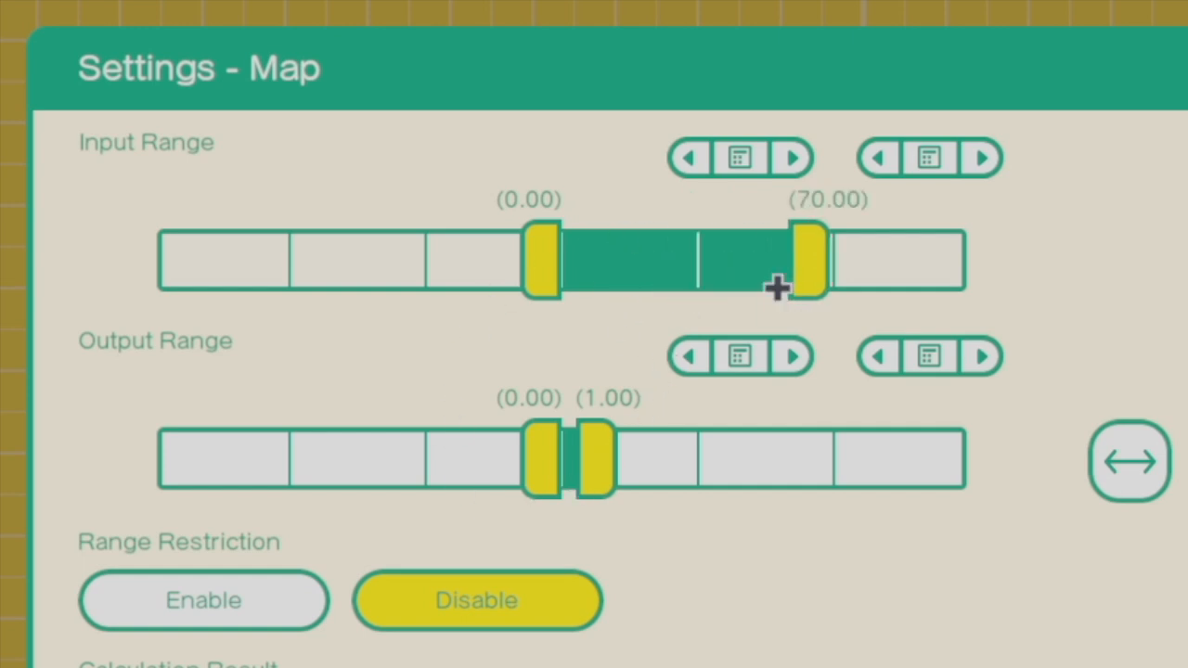
{"action": "left_click_drag", "start_coordinate": [803, 260], "coordinate": [868, 265]}
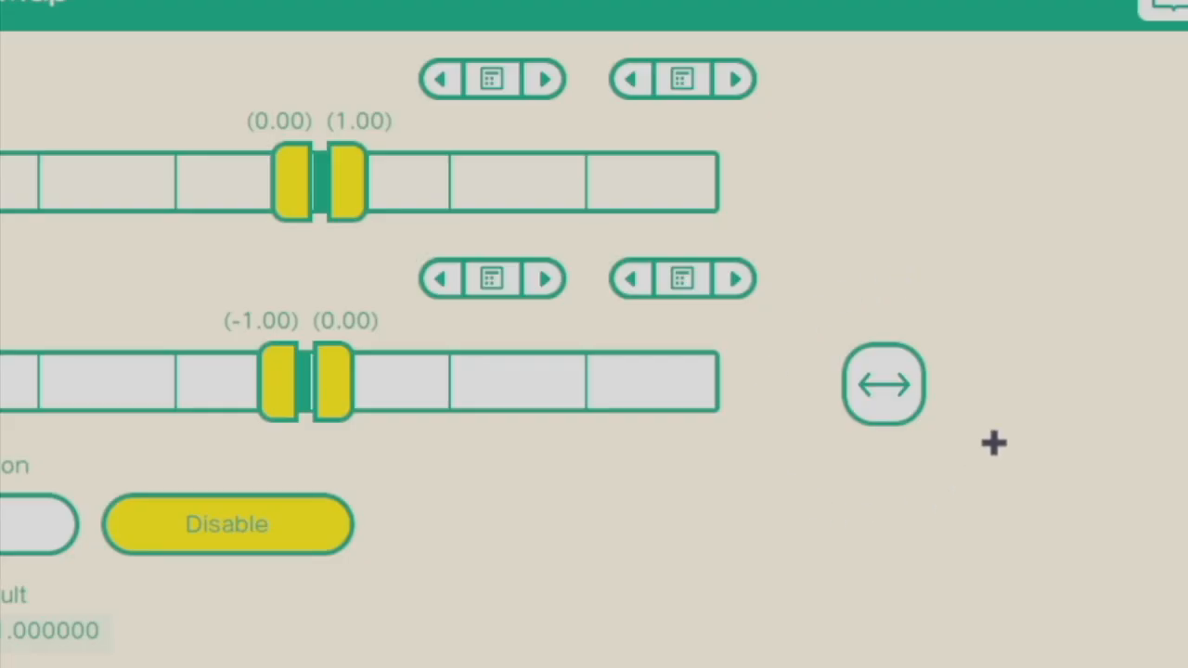
{"action": "mouse_move", "coordinate": [909, 345]}
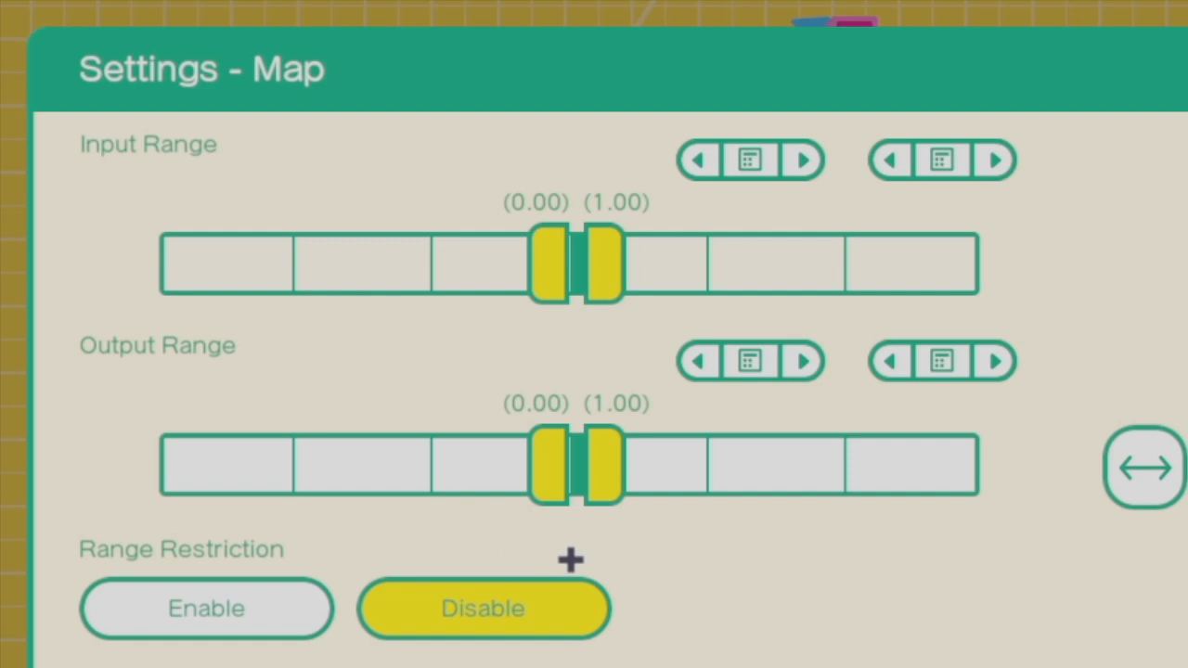
{"action": "mouse_move", "coordinate": [863, 476]}
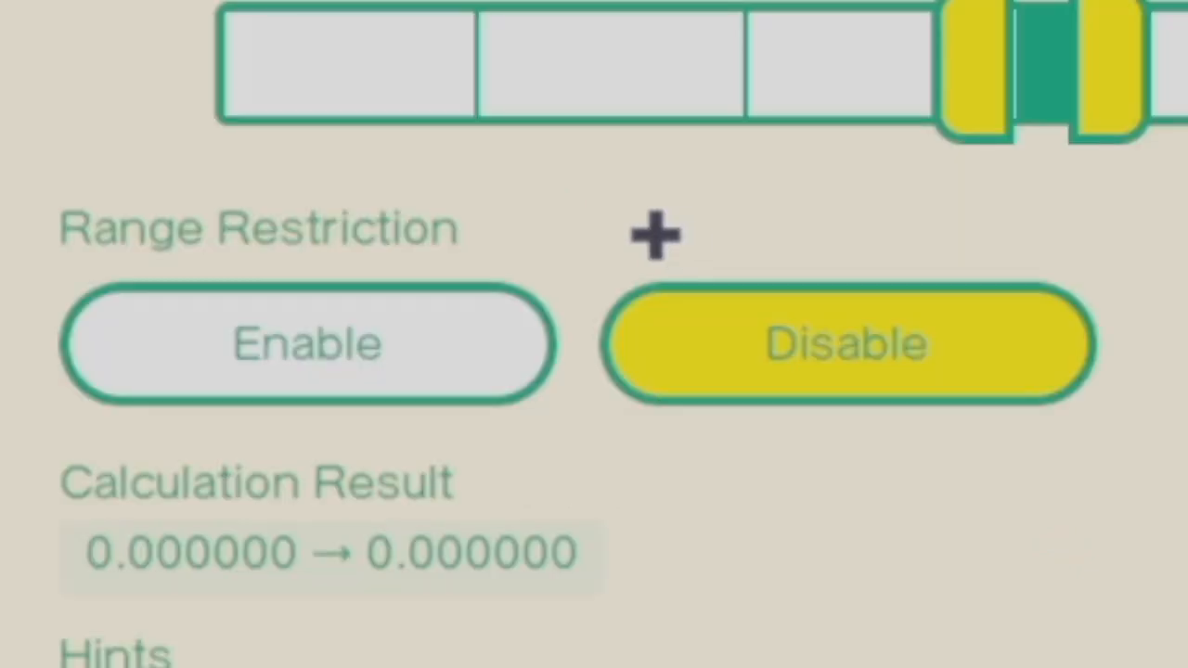
{"action": "mouse_move", "coordinate": [1064, 455]}
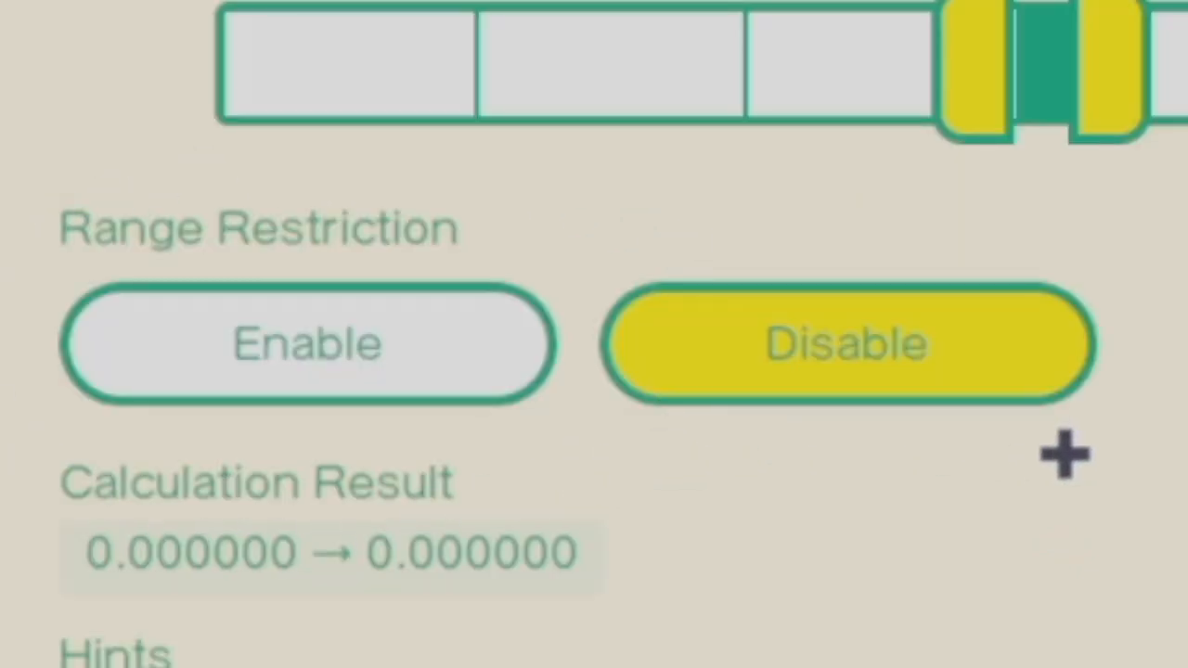
{"action": "mouse_move", "coordinate": [501, 98]}
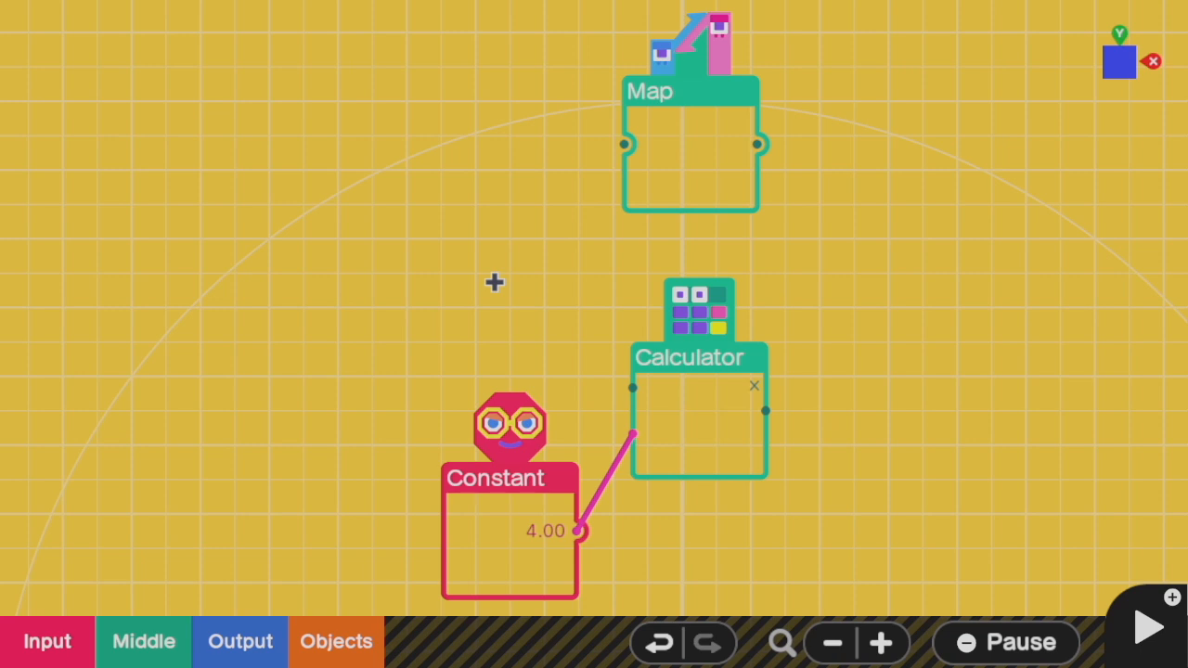
{"action": "mouse_move", "coordinate": [552, 323]}
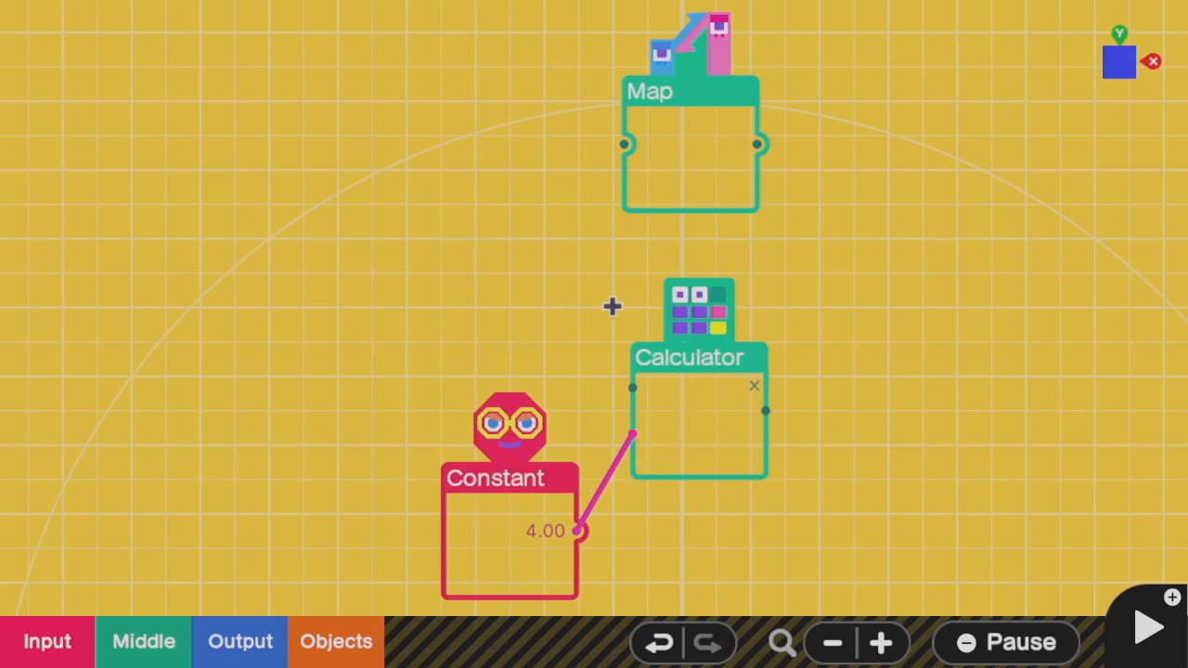
{"action": "mouse_move", "coordinate": [492, 488]}
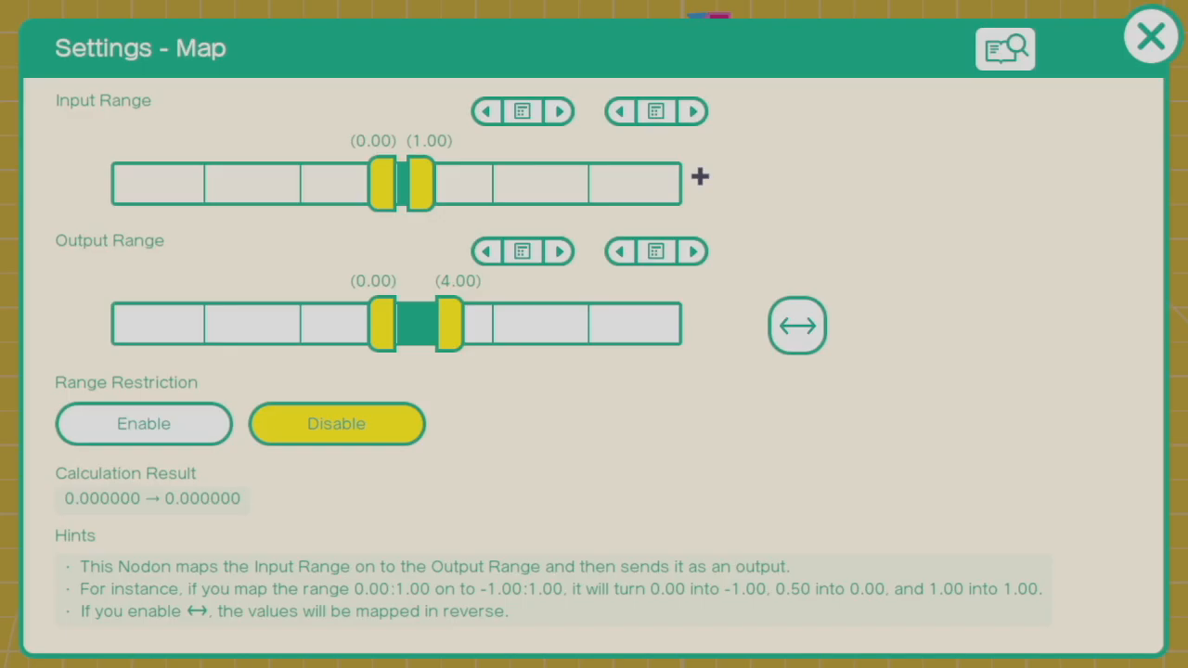
{"action": "left_click", "coordinate": [1151, 35]}
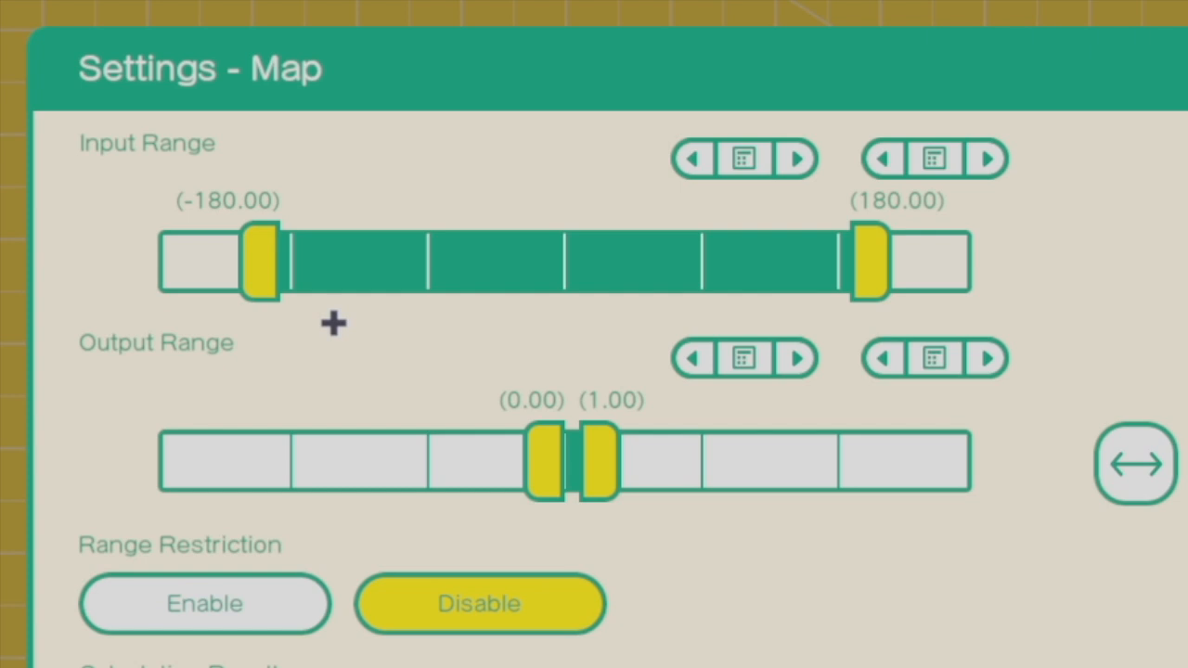
{"action": "mouse_move", "coordinate": [274, 308]}
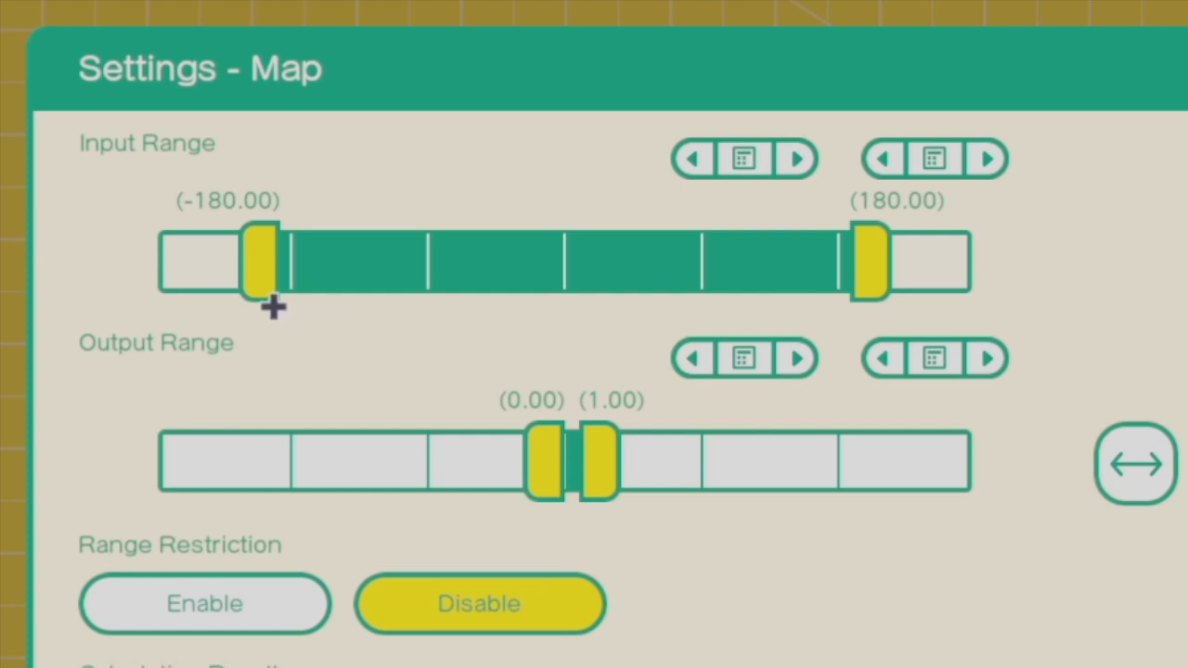
{"action": "mouse_move", "coordinate": [269, 295]}
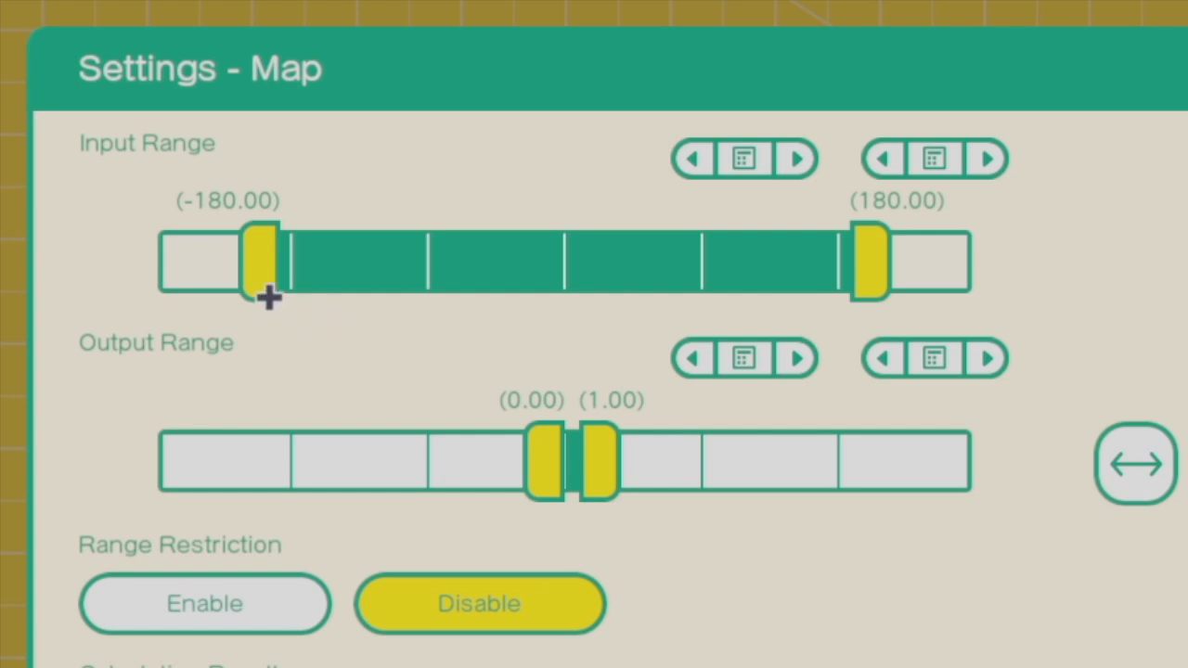
{"action": "mouse_move", "coordinate": [868, 271]}
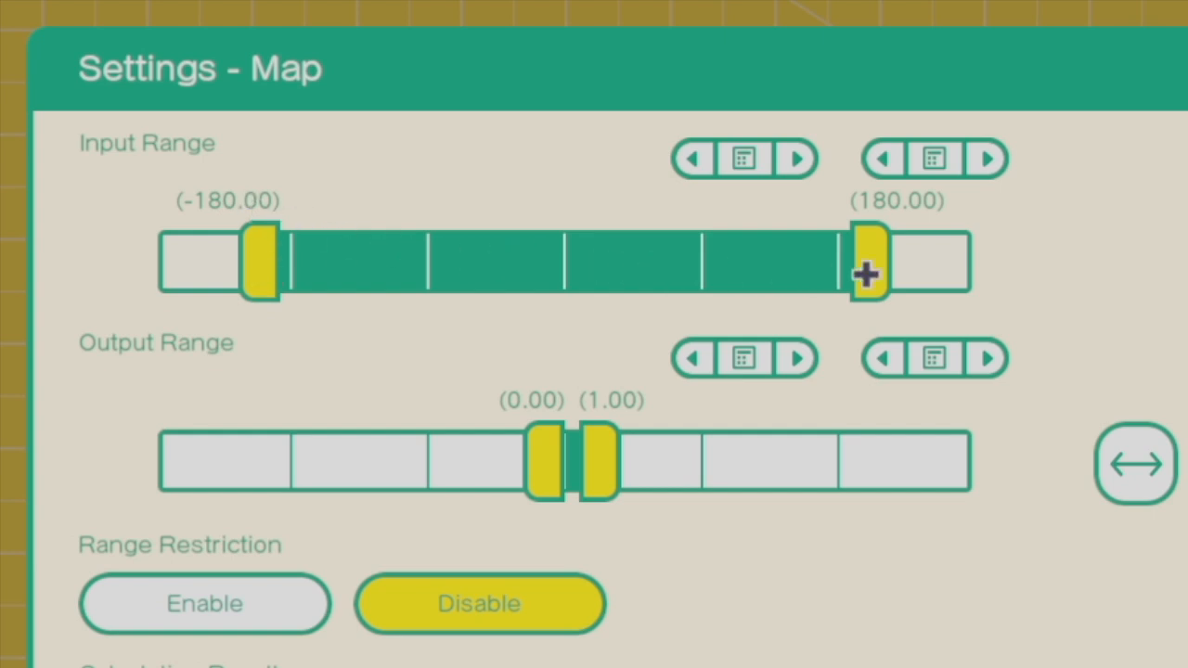
{"action": "mouse_move", "coordinate": [517, 415]}
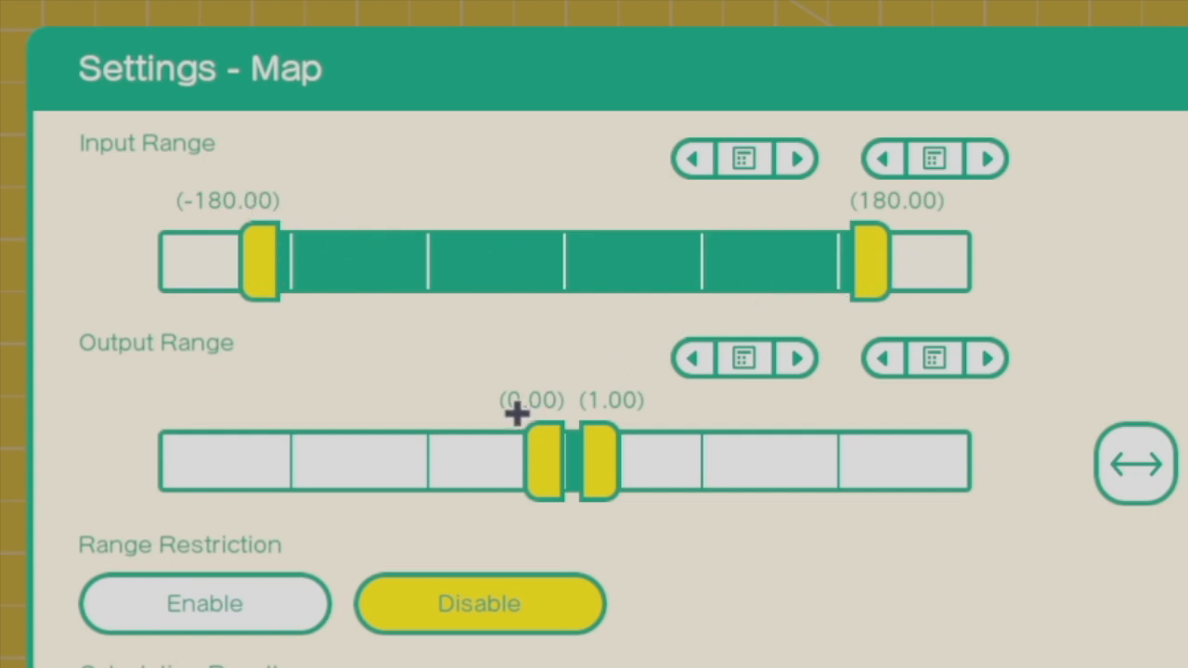
{"action": "mouse_move", "coordinate": [578, 467]}
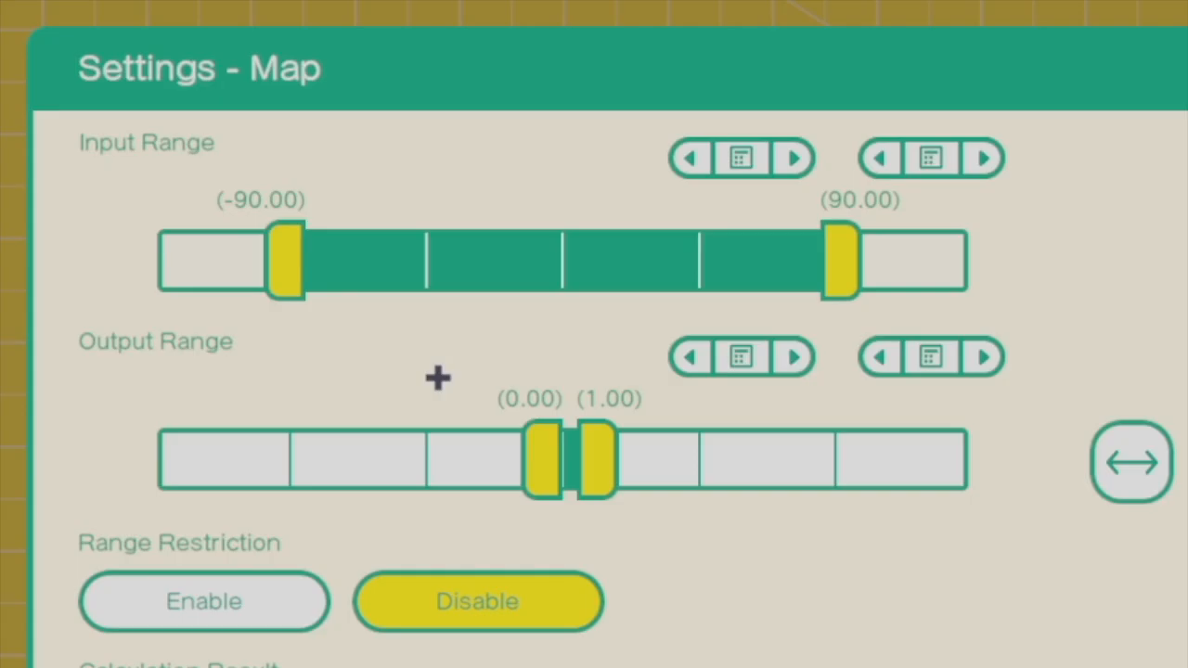
{"action": "mouse_move", "coordinate": [338, 340]}
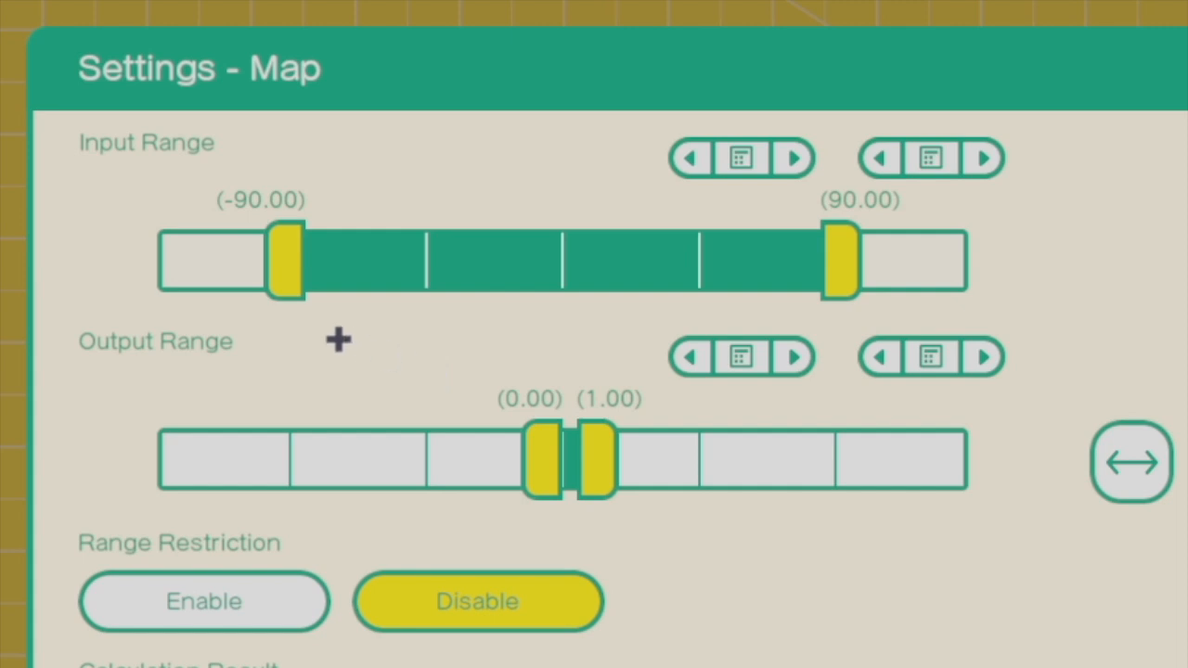
{"action": "mouse_move", "coordinate": [297, 237]}
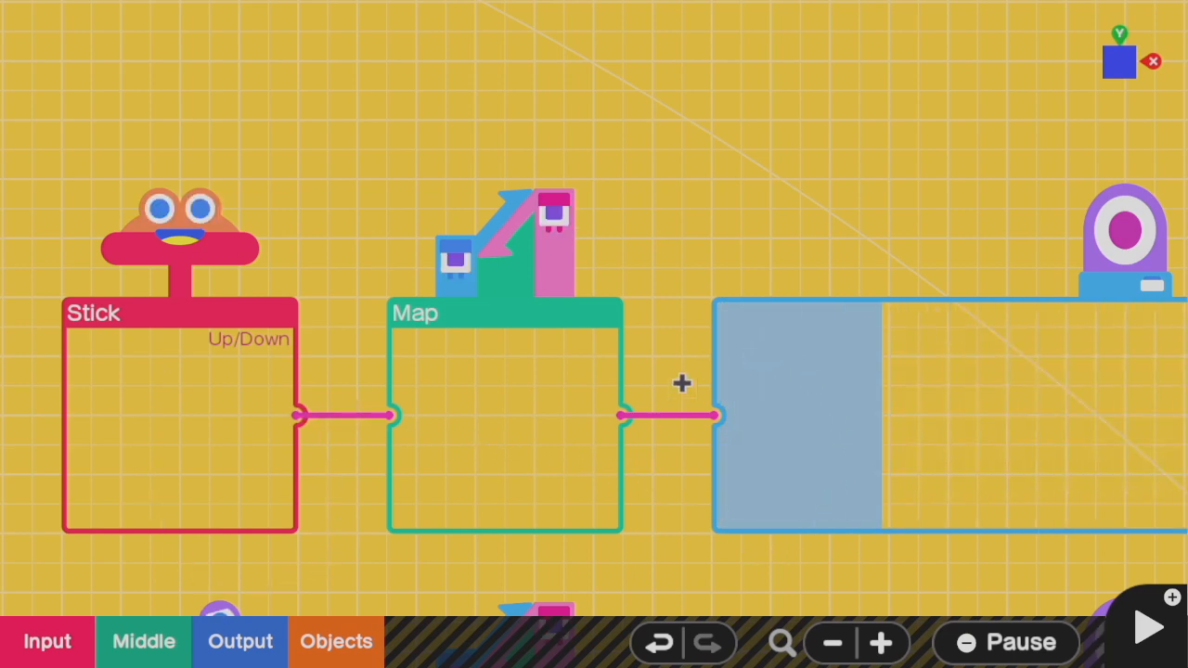
Step: Pan from the Stick–Map–Hinge example to the tank's Stick, Calculator and Map nodons
{"action": "left_click", "coordinate": [505, 312]}
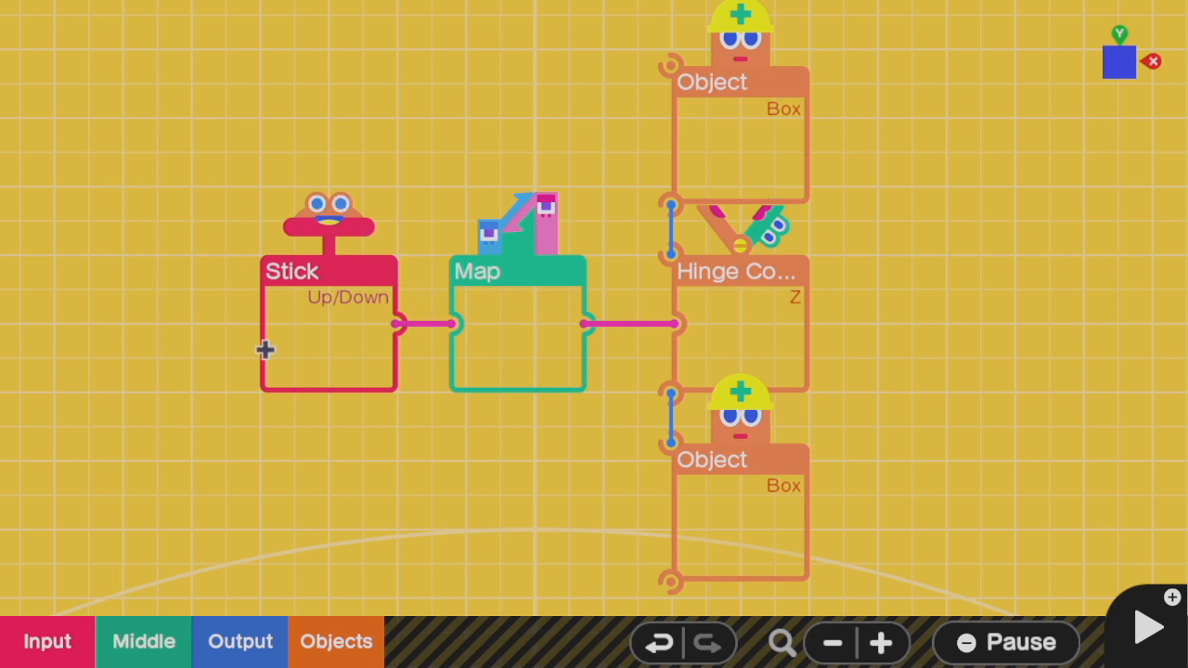
{"action": "mouse_move", "coordinate": [727, 286]}
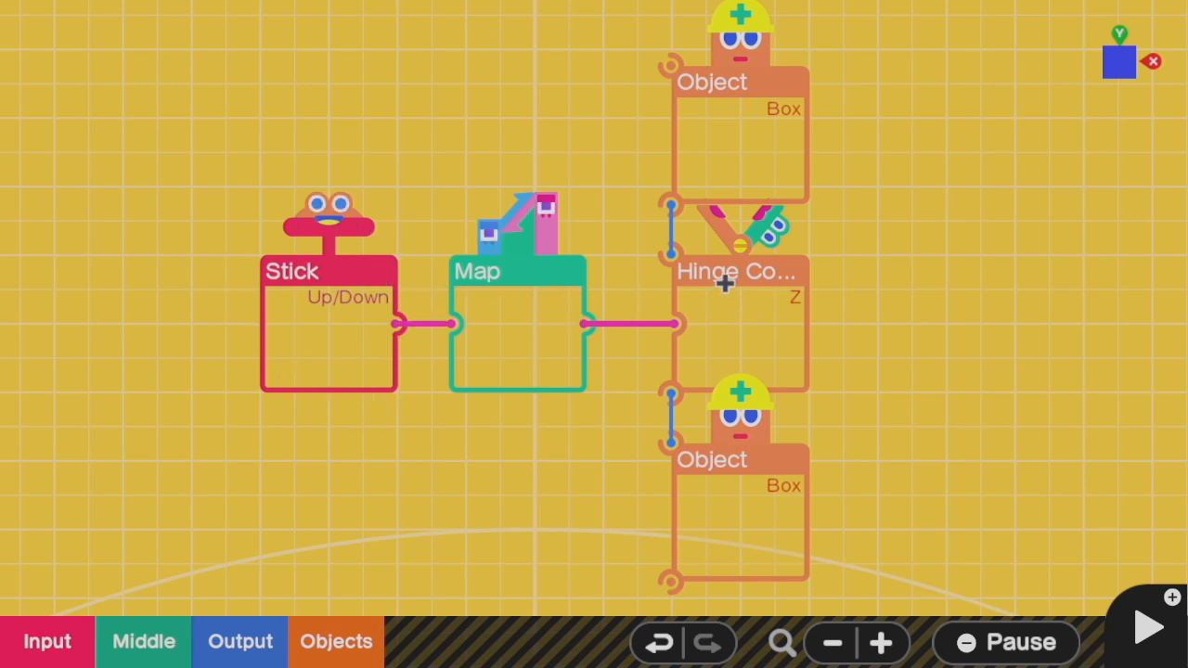
{"action": "mouse_move", "coordinate": [766, 482]}
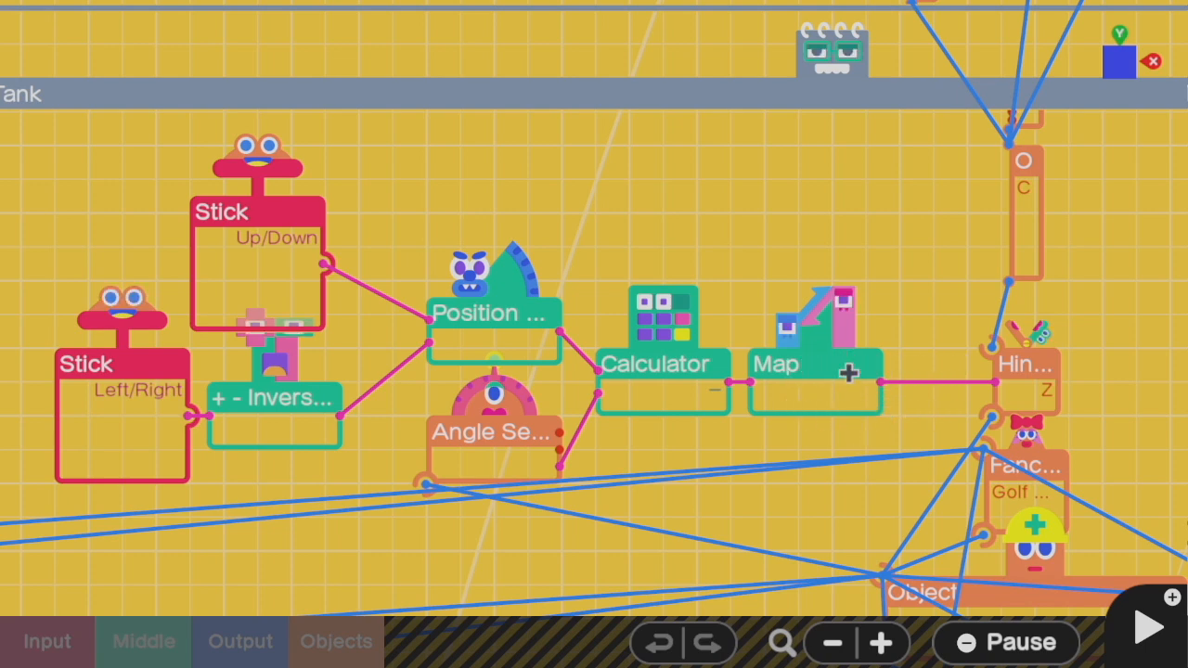
Step: Check the tank Map's 0–15 to 0–1 mapping, test-play, then return to programming
{"action": "left_click", "coordinate": [1145, 626]}
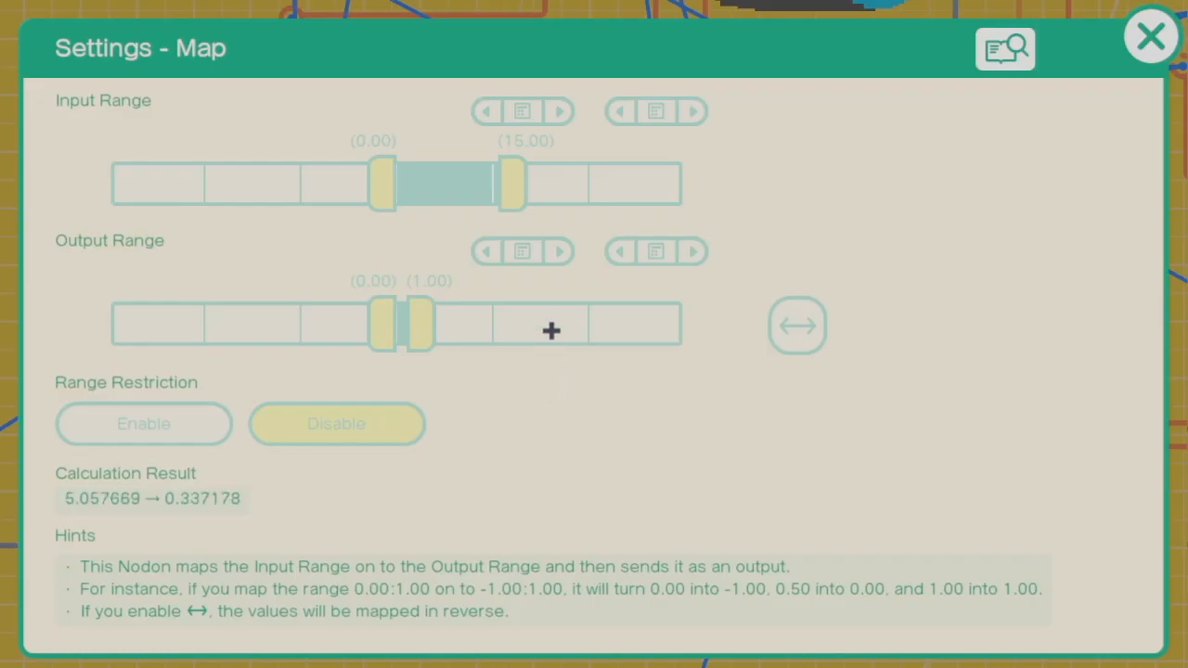
{"action": "left_click", "coordinate": [1150, 35]}
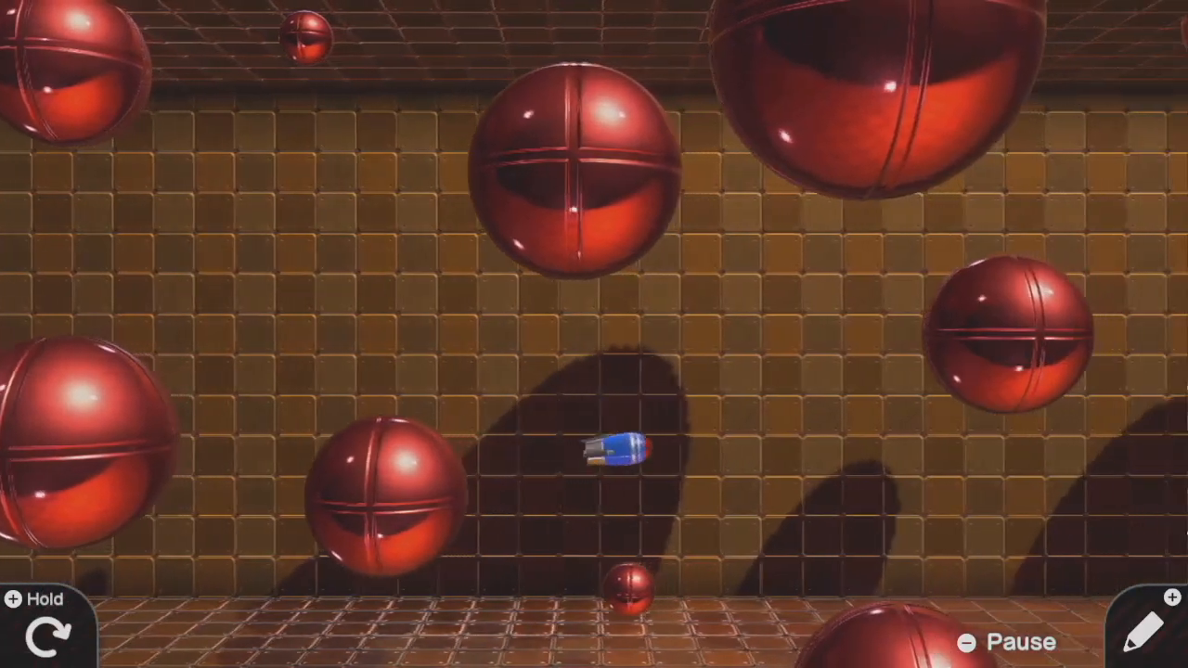
{"action": "left_click", "coordinate": [1146, 627]}
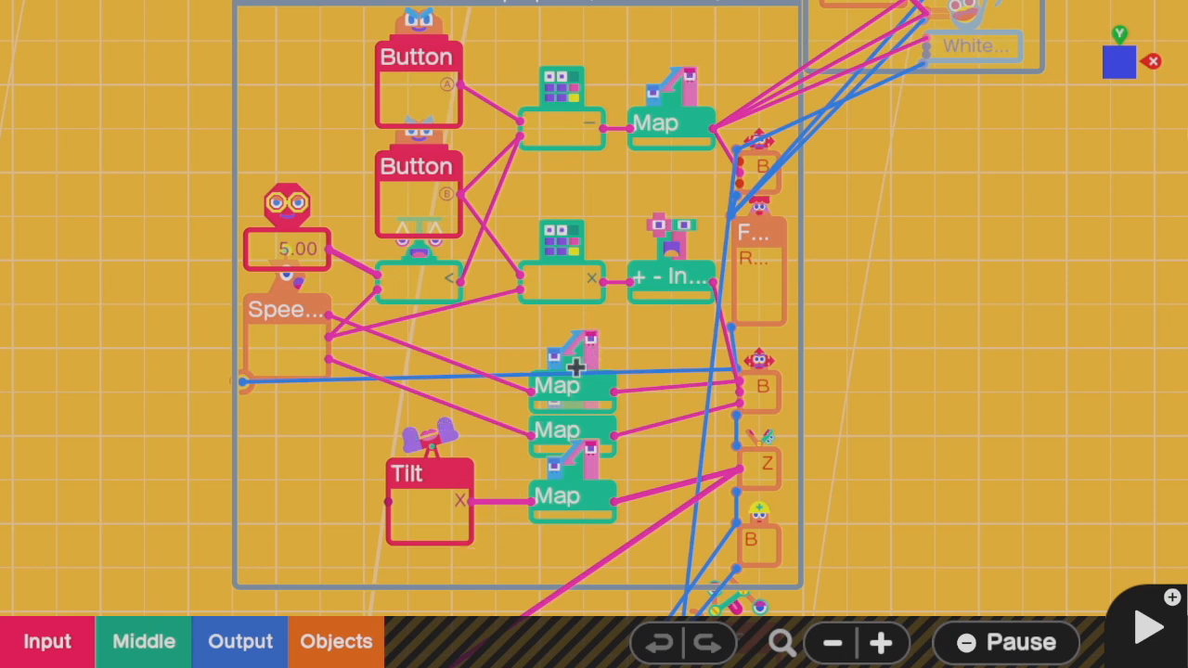
{"action": "mouse_move", "coordinate": [645, 374]}
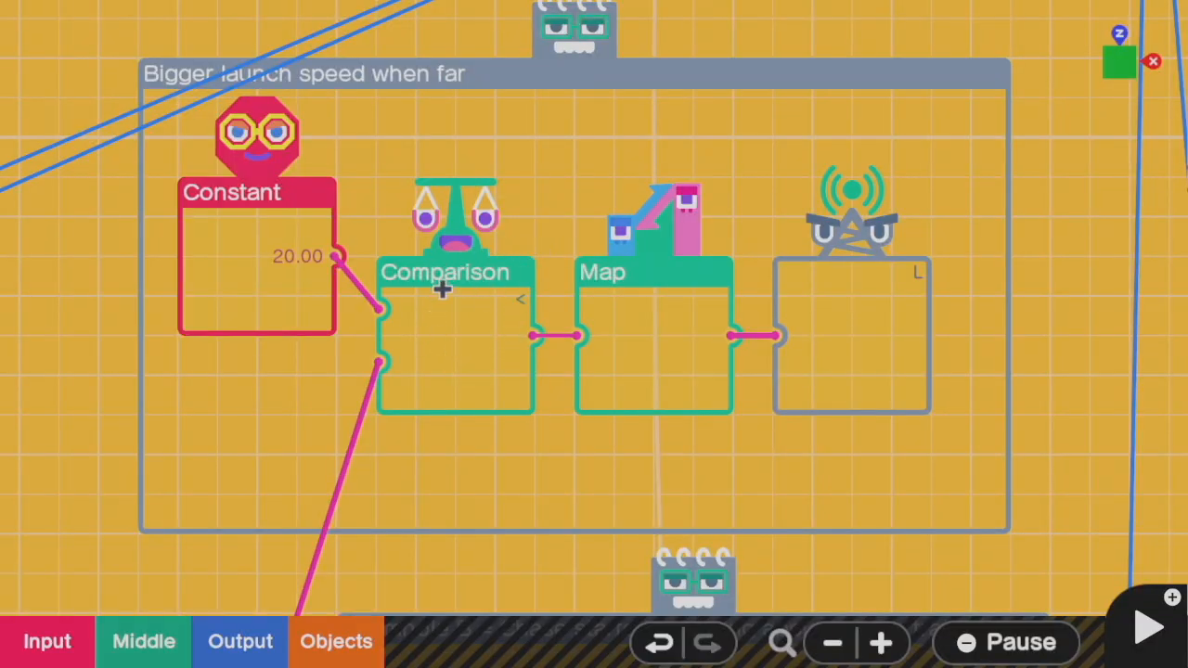
{"action": "mouse_move", "coordinate": [513, 350]}
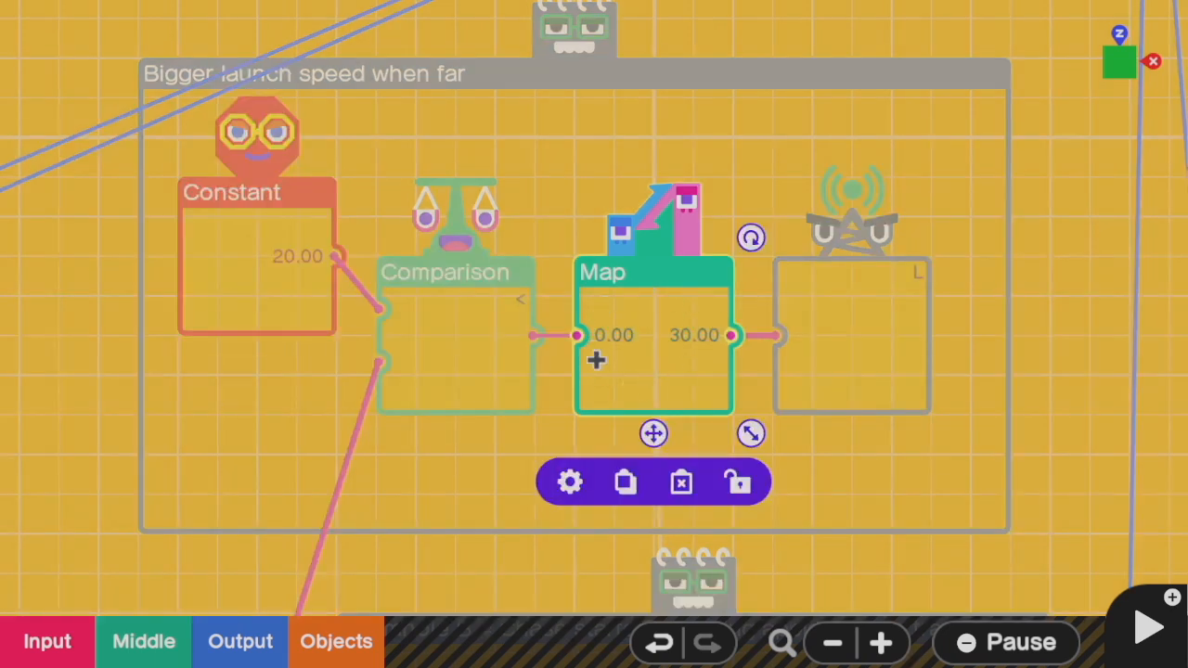
Step: Open the launch-speed Map's settings, showing 0–1 mapped onto 30–60
{"action": "left_click", "coordinate": [569, 482]}
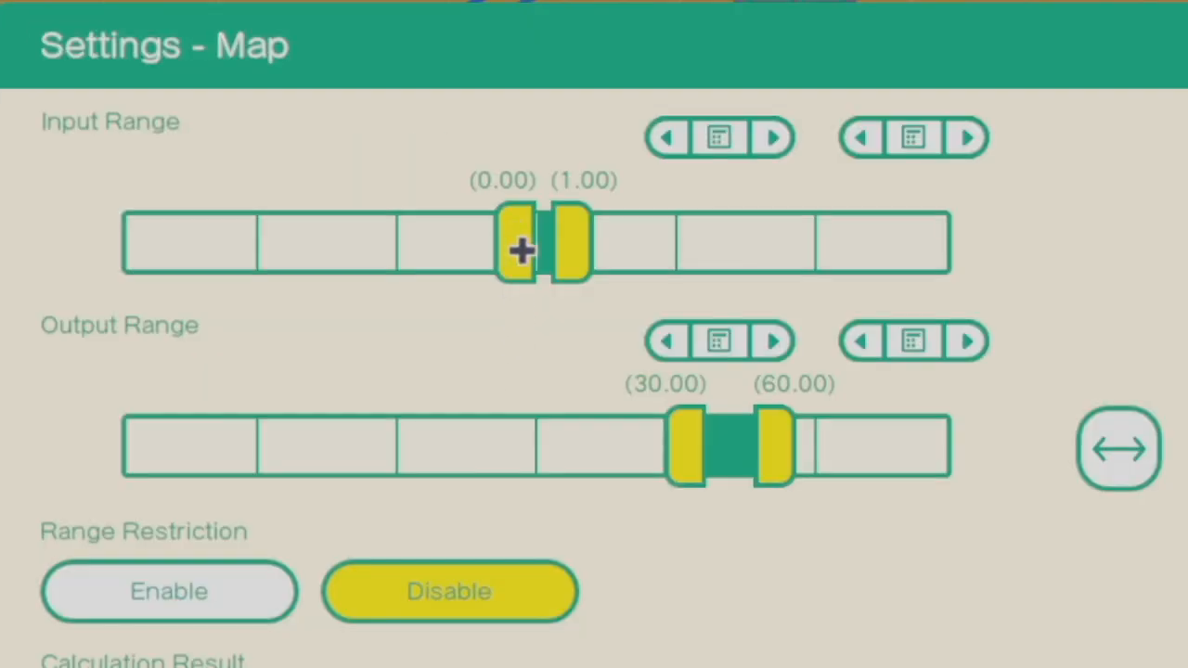
{"action": "mouse_move", "coordinate": [609, 325]}
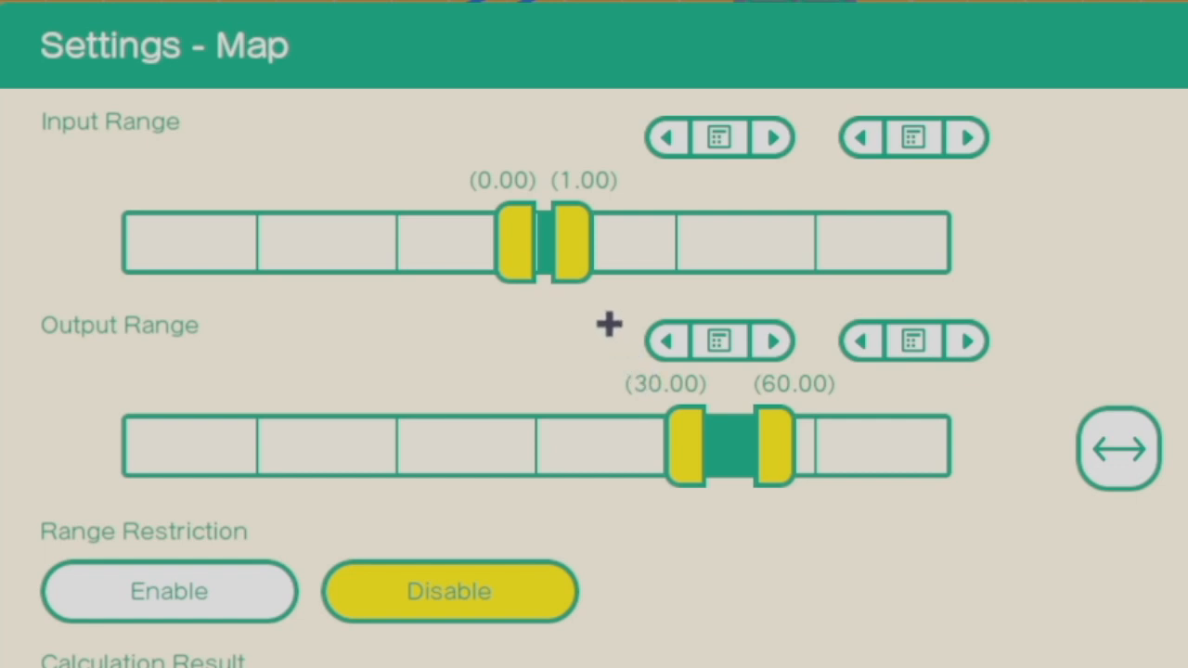
{"action": "mouse_move", "coordinate": [575, 210]}
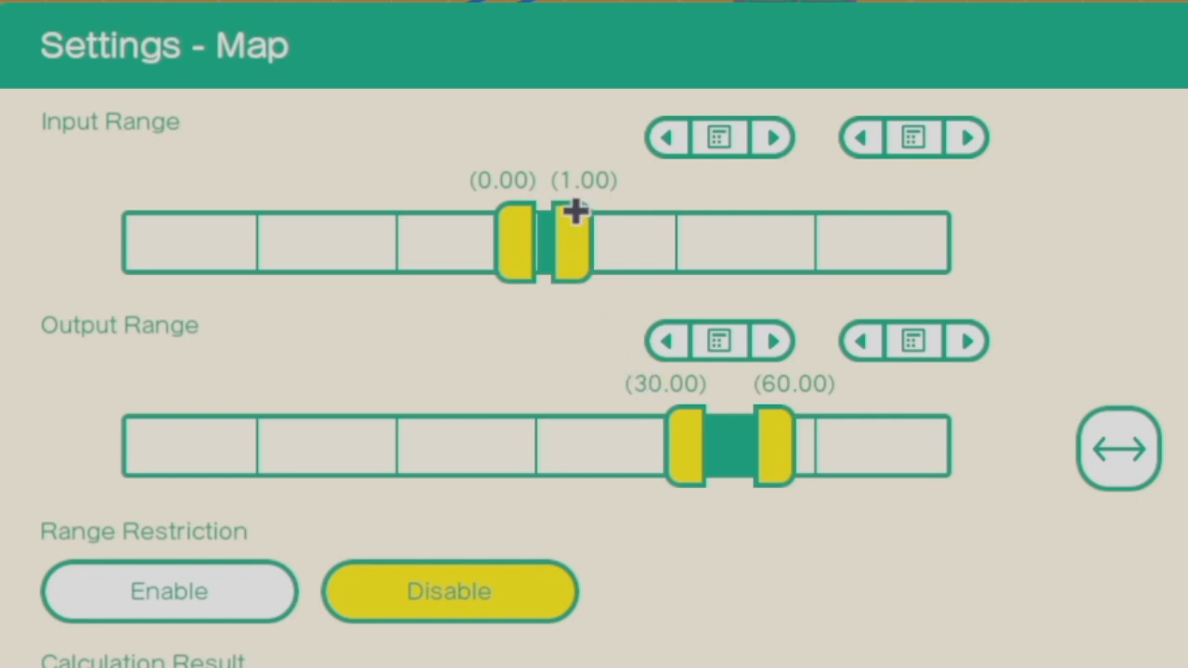
{"action": "mouse_move", "coordinate": [789, 408]}
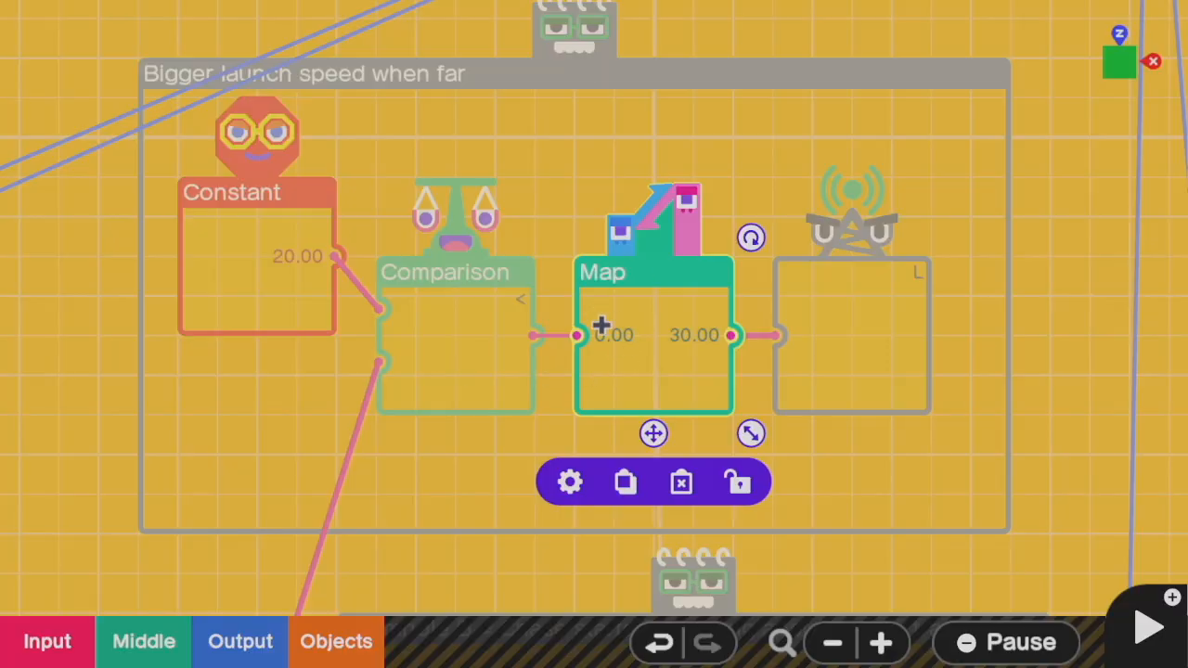
{"action": "mouse_move", "coordinate": [477, 348]}
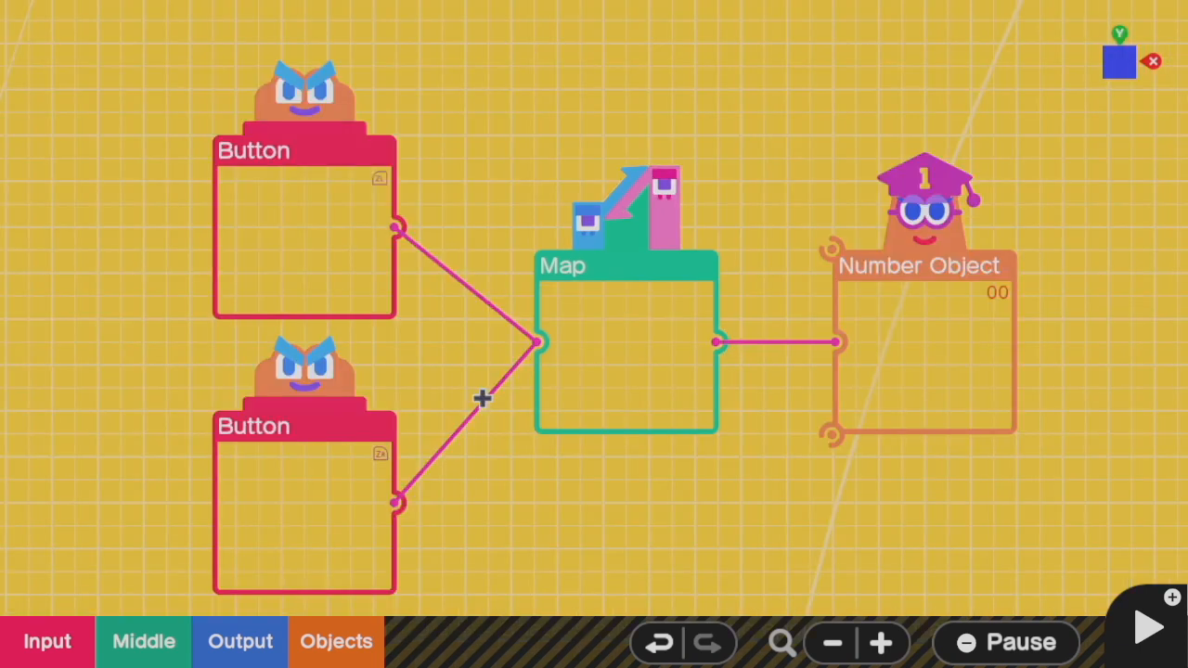
{"action": "mouse_move", "coordinate": [566, 397]}
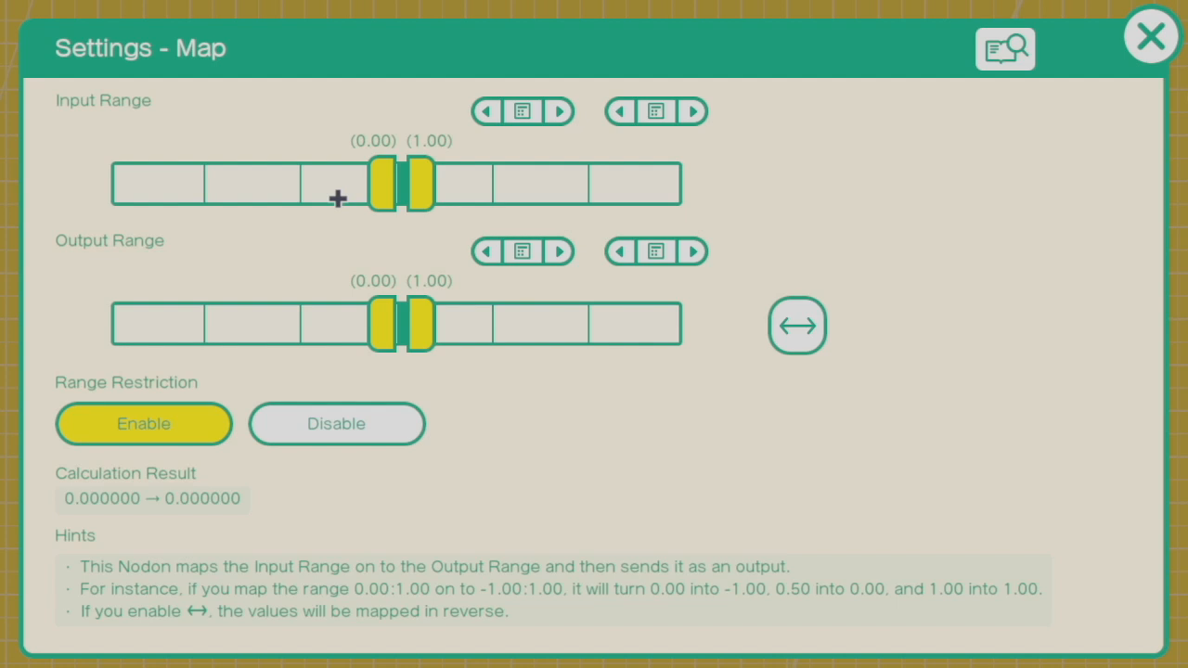
{"action": "mouse_move", "coordinate": [449, 315]}
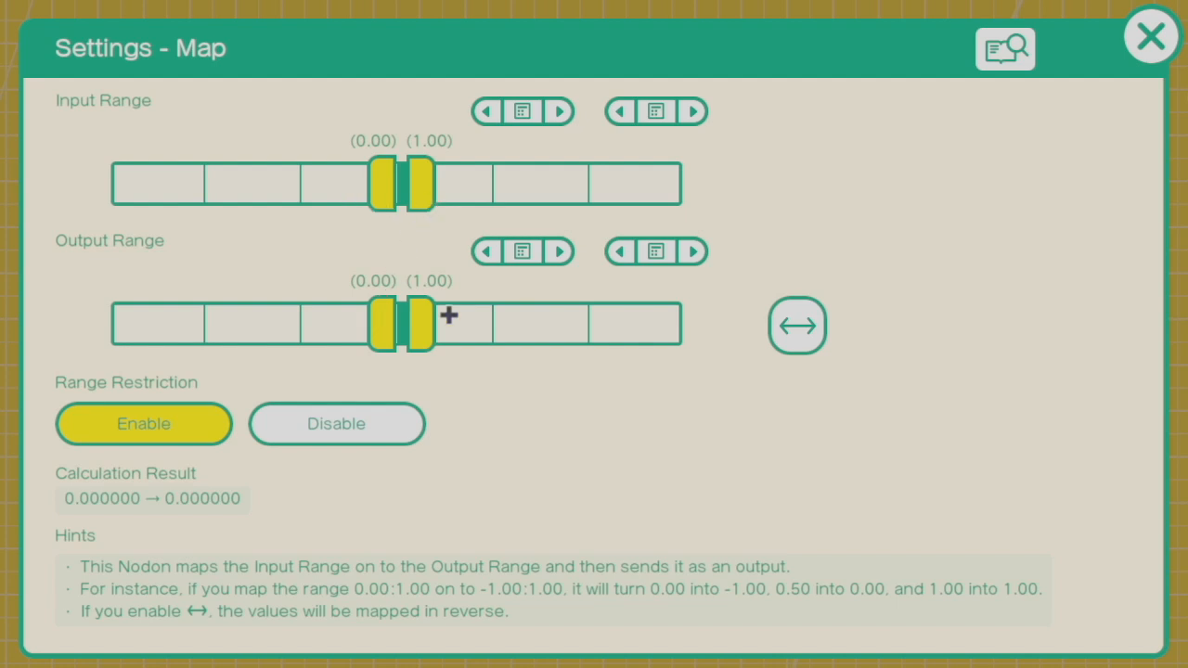
{"action": "mouse_move", "coordinate": [145, 423]}
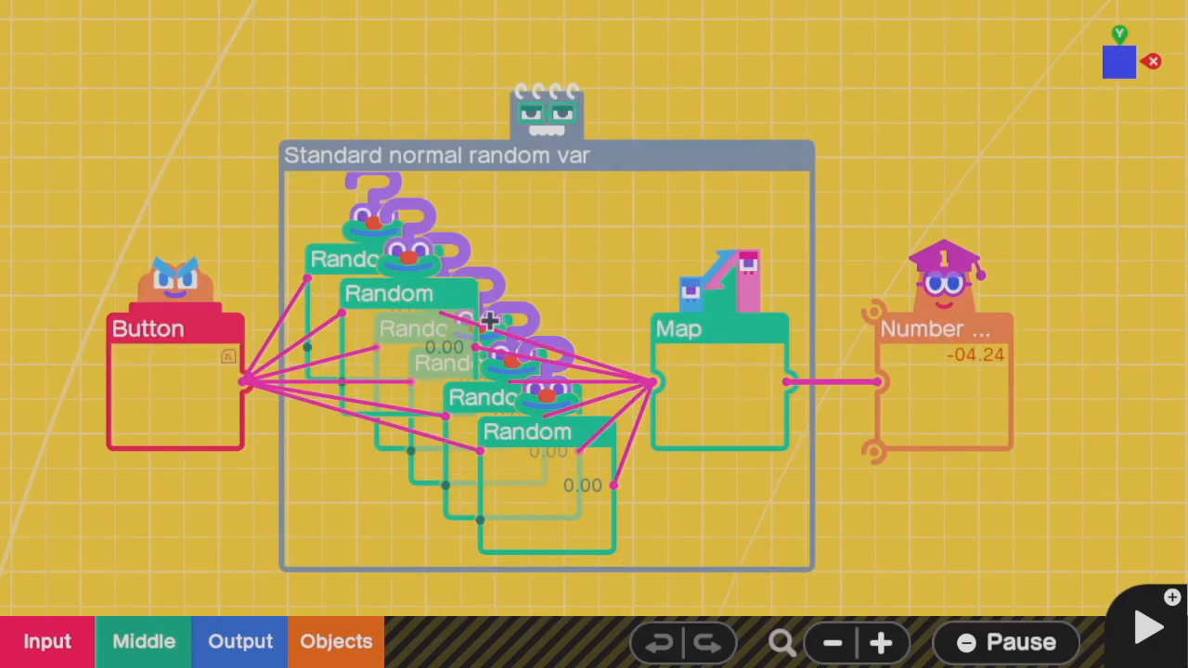
{"action": "mouse_move", "coordinate": [701, 390]}
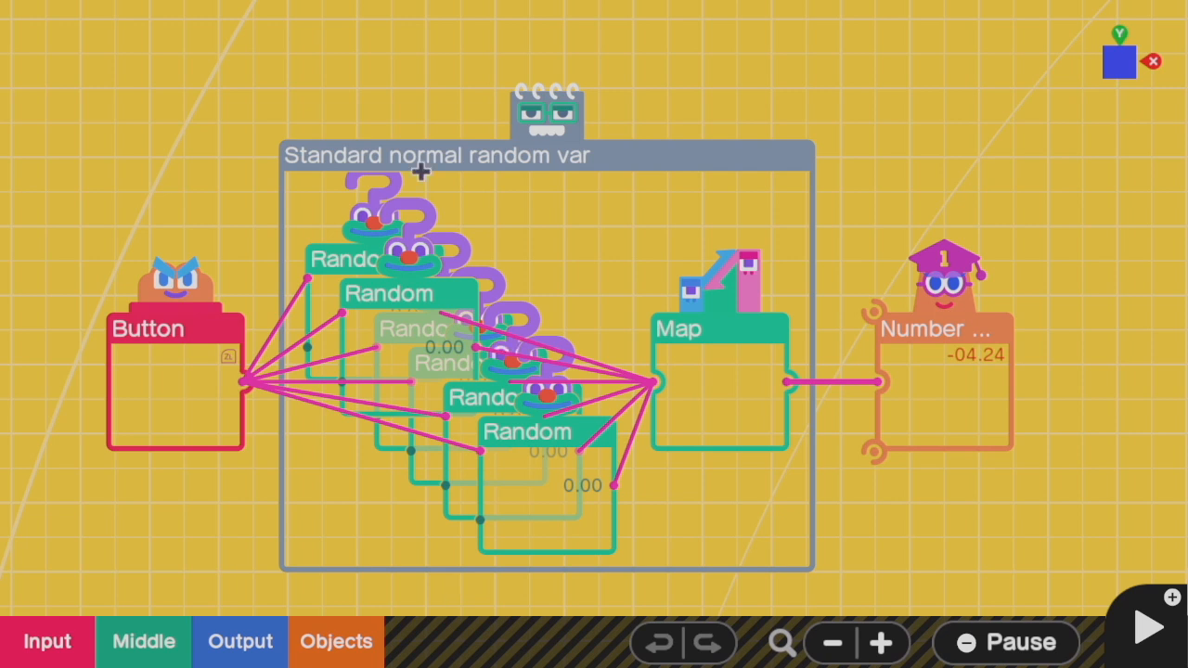
{"action": "mouse_move", "coordinate": [410, 474]}
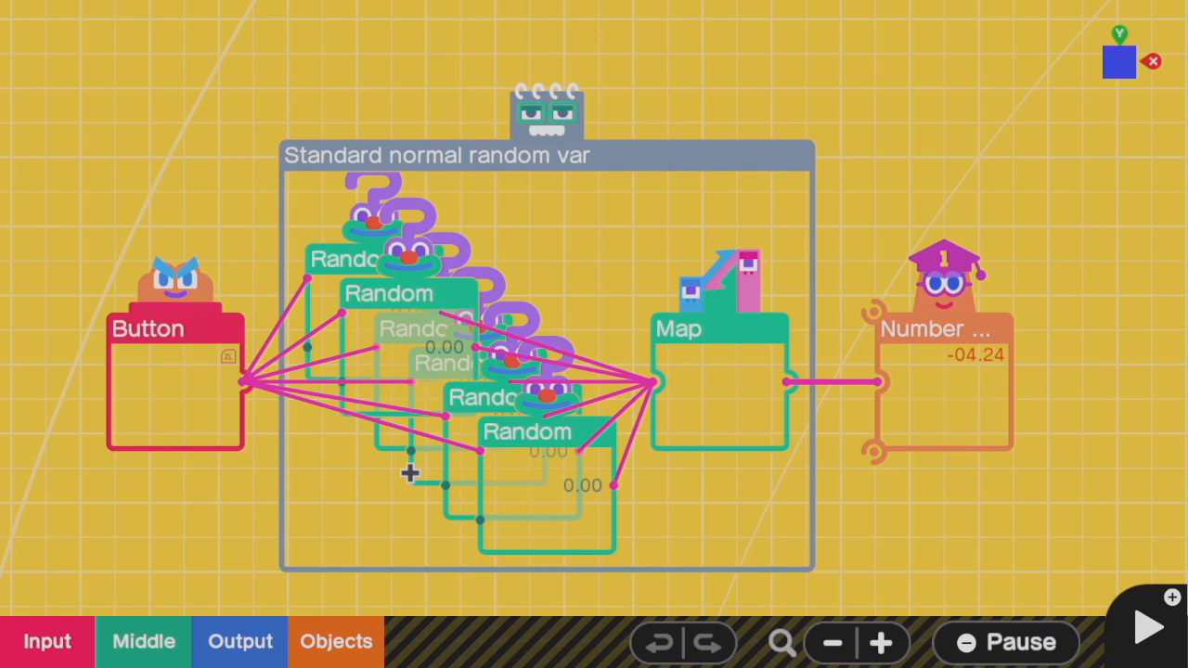
{"action": "mouse_move", "coordinate": [373, 406]}
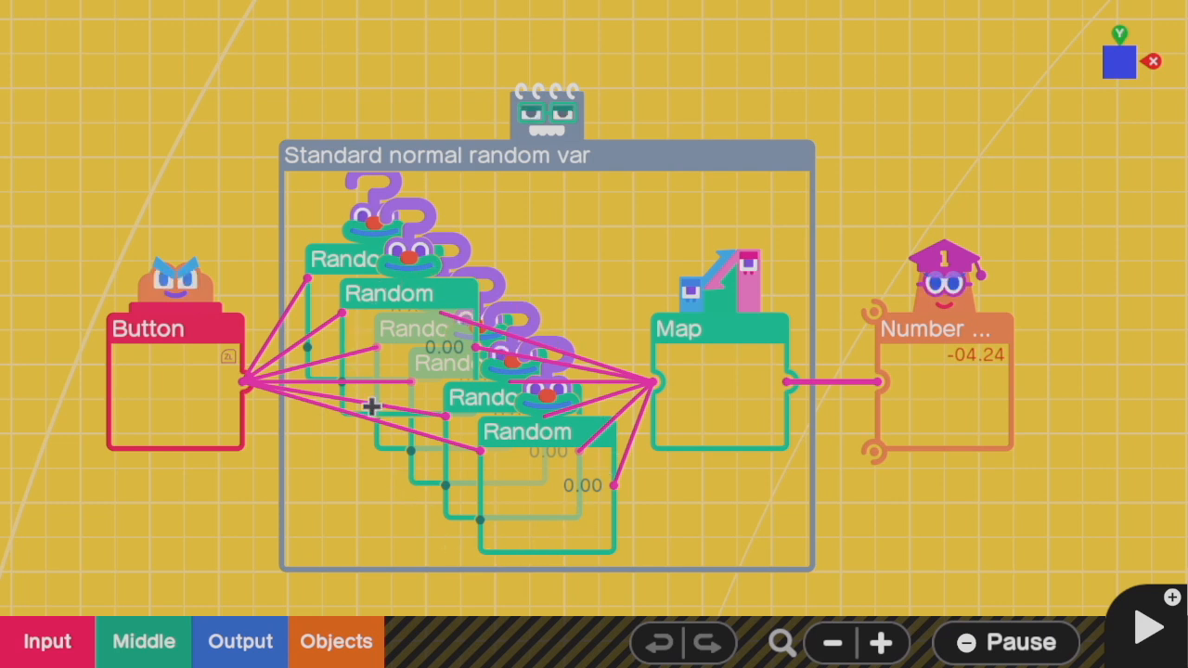
Step: Open the random-variable Map's settings showing 0–707 mapped onto -4.24 to -3.24
{"action": "left_click", "coordinate": [721, 328]}
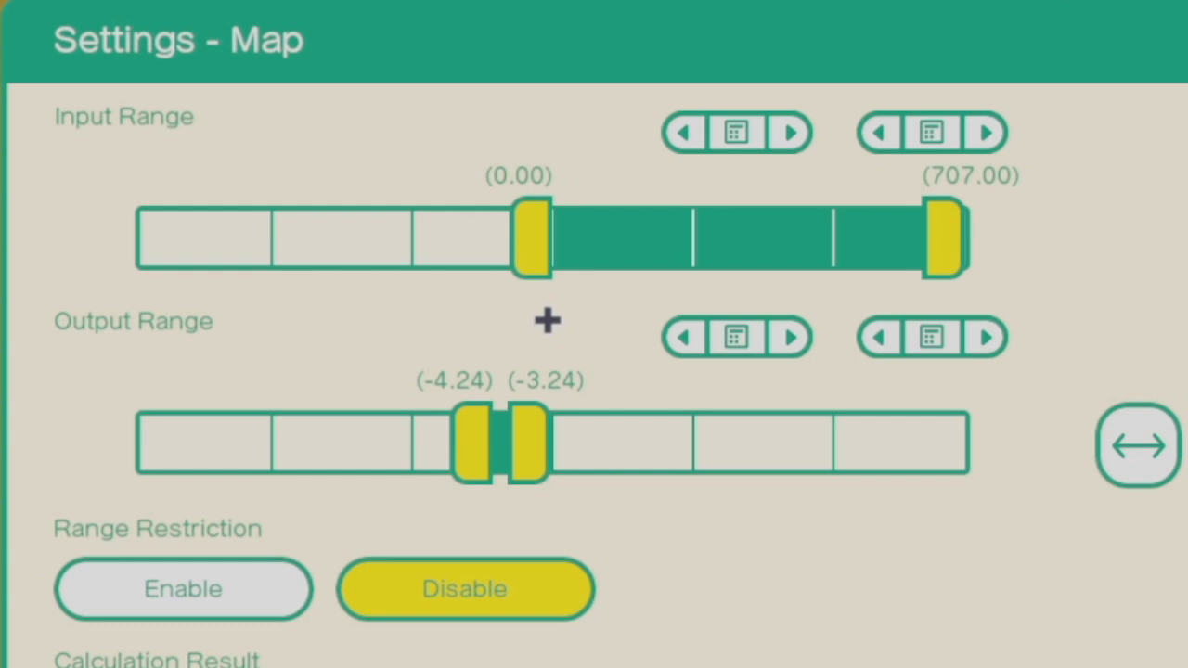
{"action": "mouse_move", "coordinate": [797, 352]}
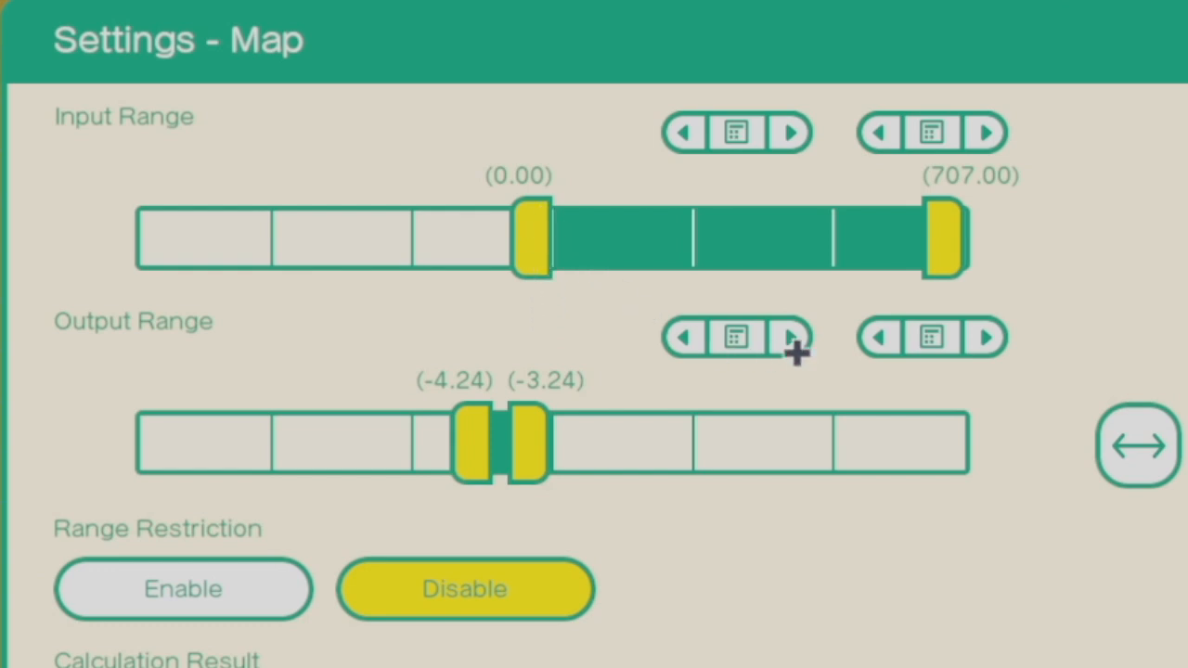
{"action": "mouse_move", "coordinate": [812, 260]}
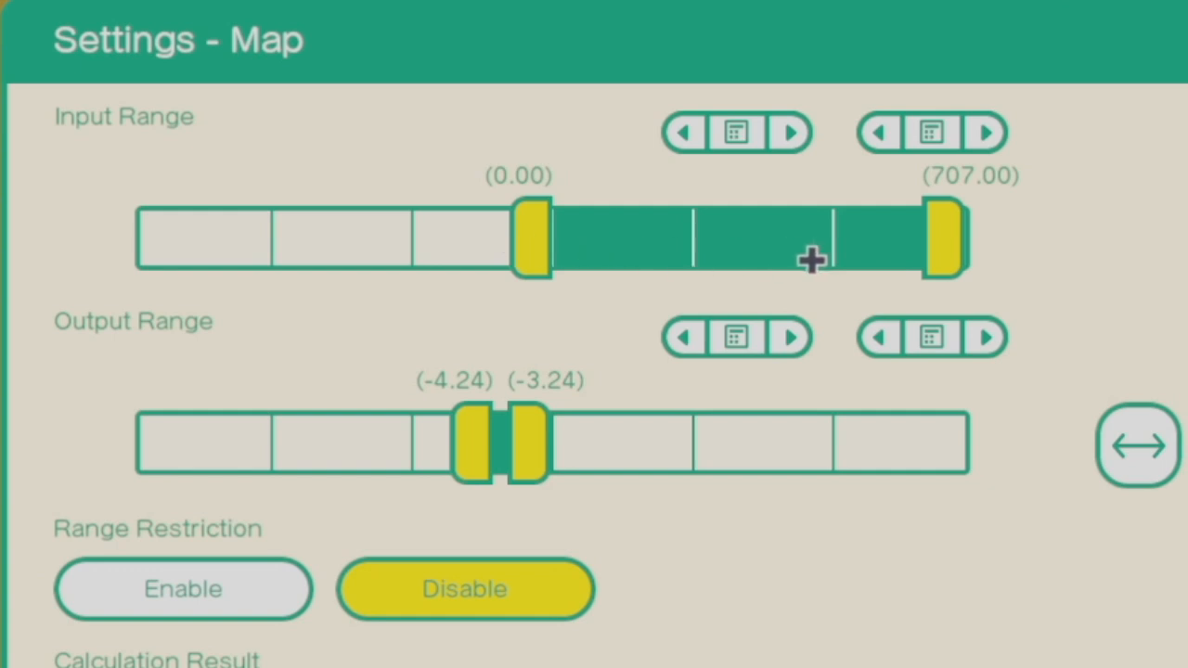
{"action": "mouse_move", "coordinate": [487, 401]}
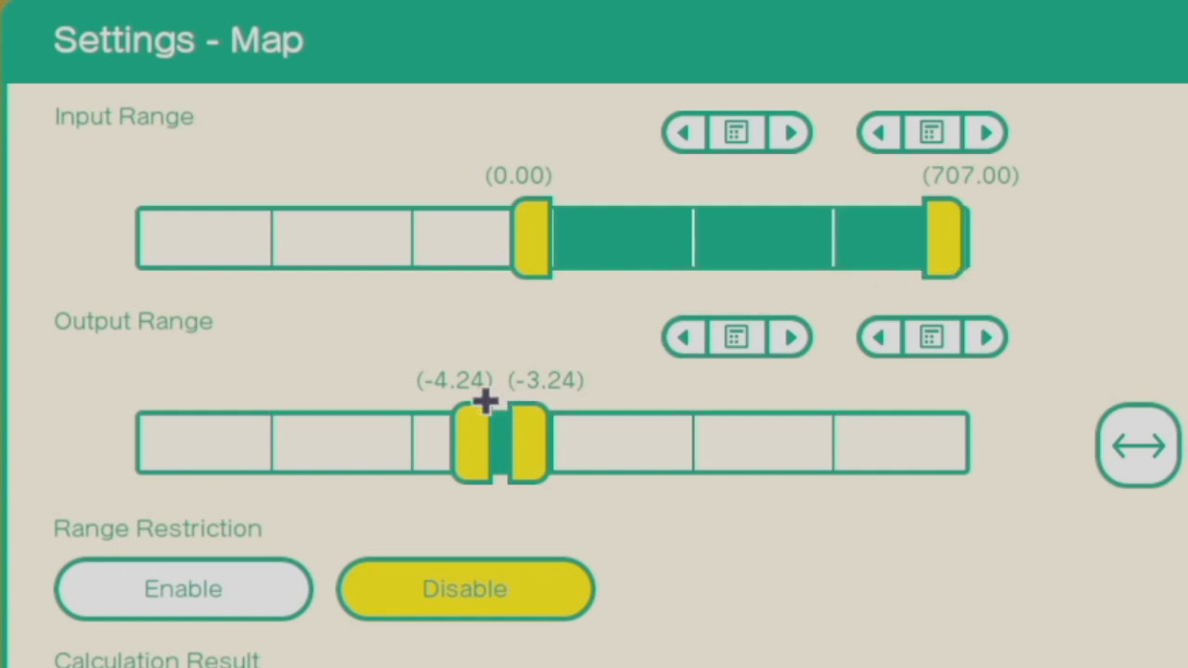
{"action": "mouse_move", "coordinate": [719, 382]}
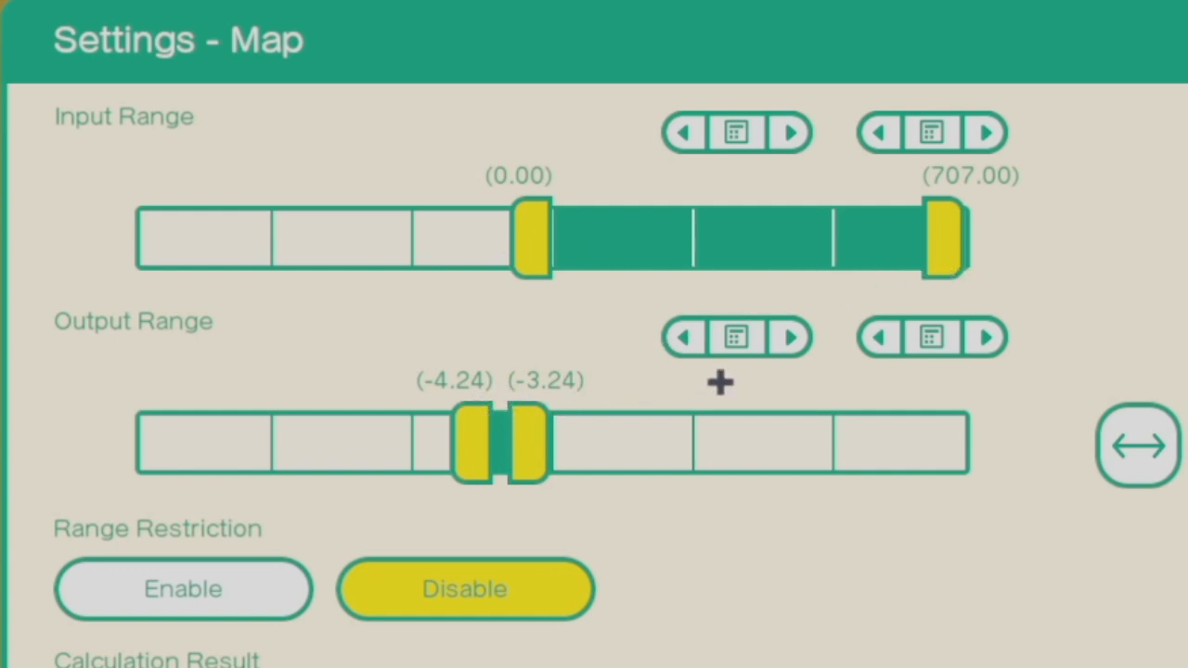
{"action": "mouse_move", "coordinate": [510, 408]}
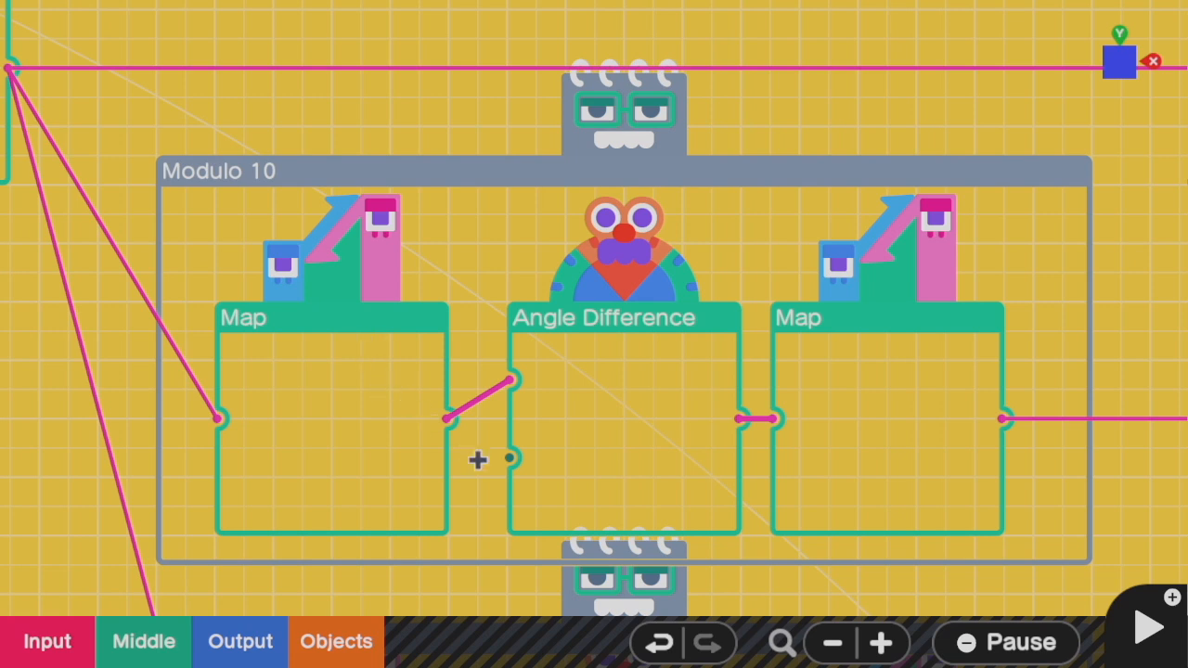
{"action": "mouse_move", "coordinate": [862, 454]}
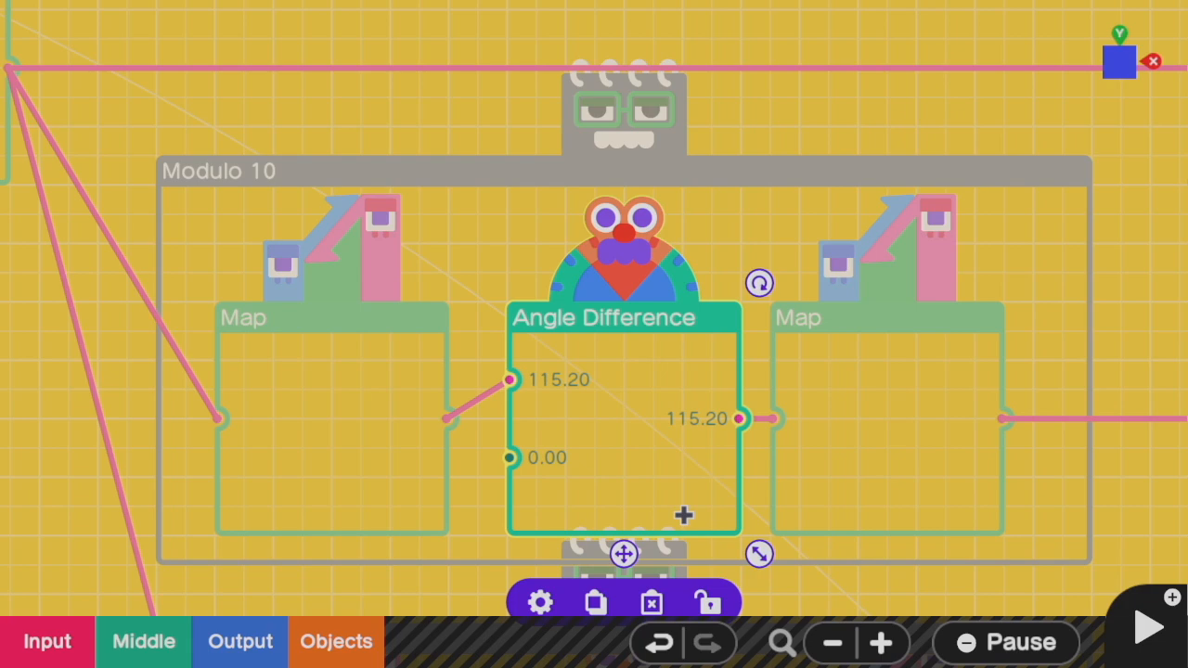
{"action": "left_click", "coordinate": [539, 602]}
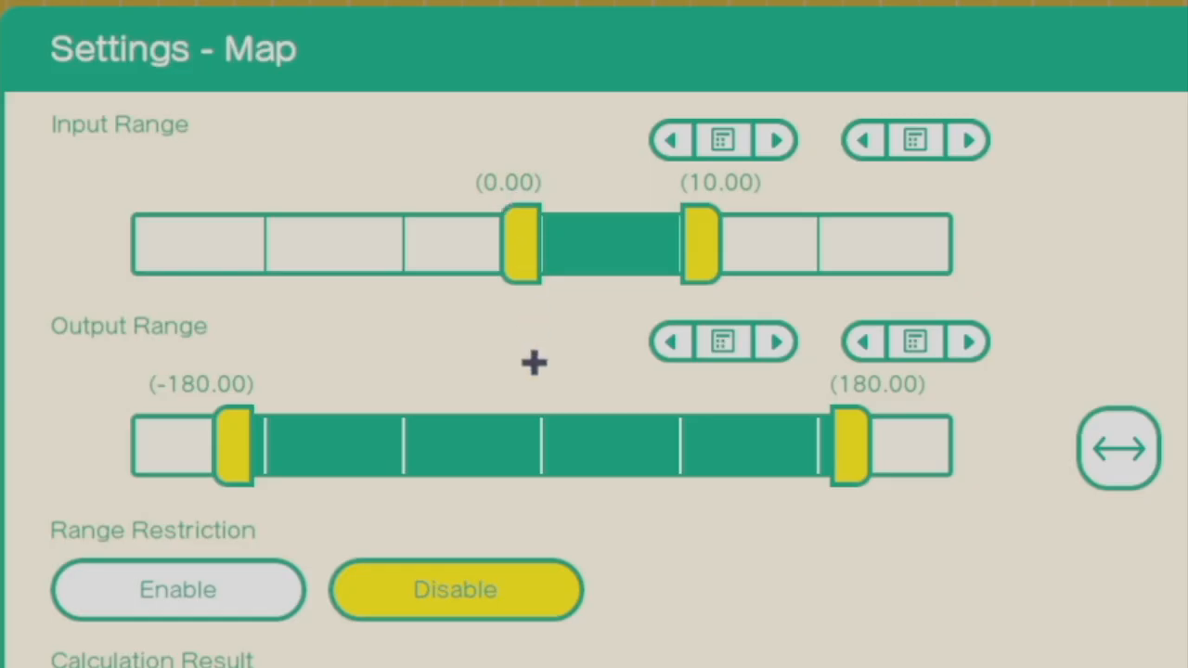
{"action": "mouse_move", "coordinate": [603, 223]}
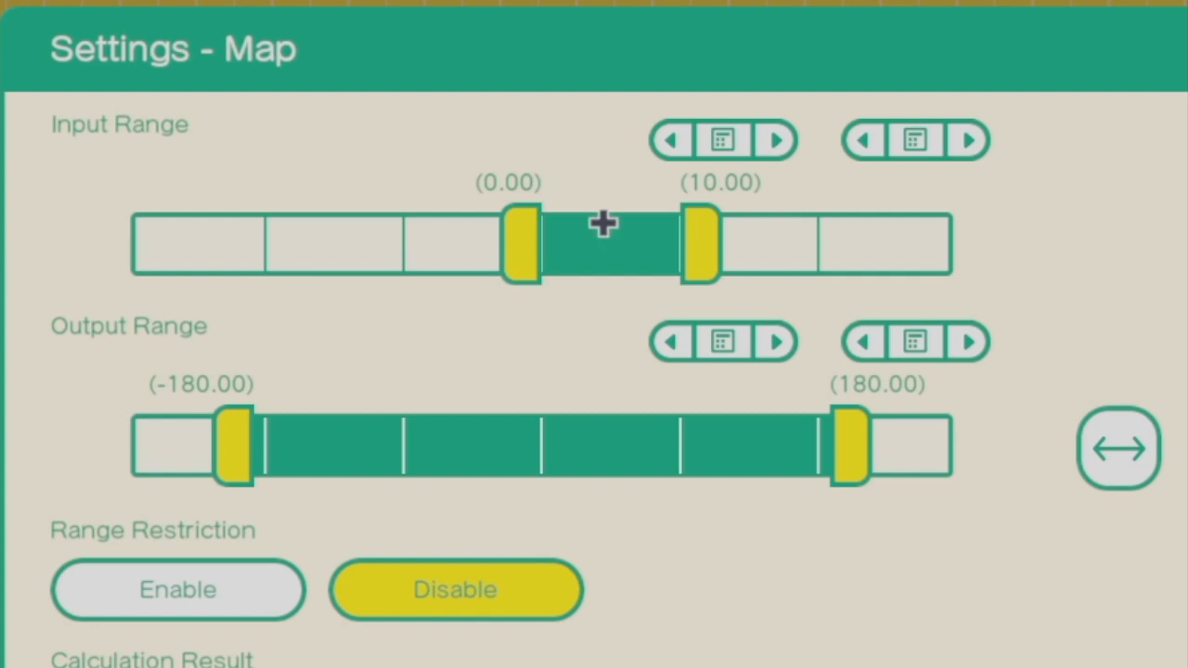
{"action": "mouse_move", "coordinate": [642, 241]}
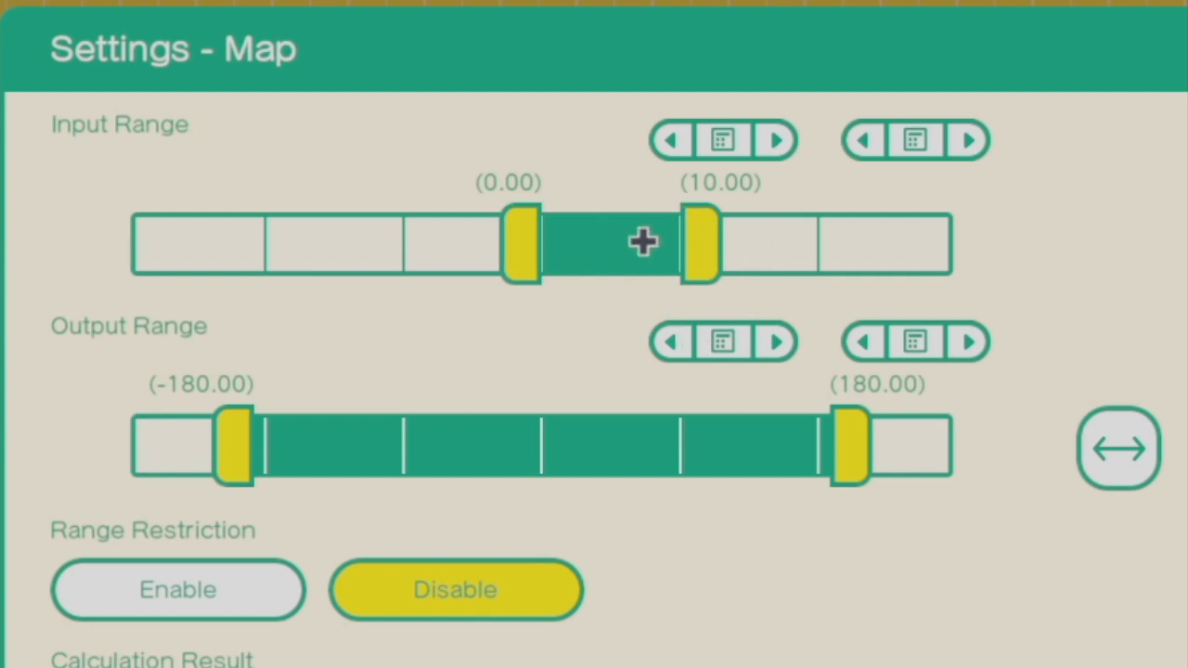
{"action": "mouse_move", "coordinate": [160, 404]}
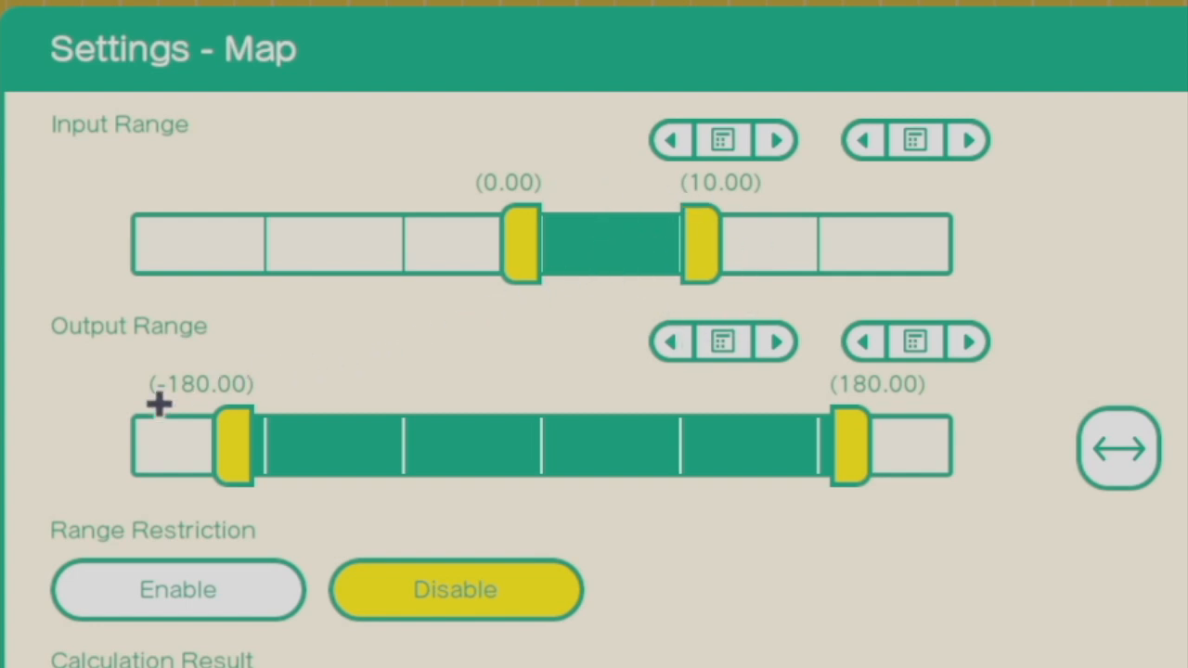
{"action": "mouse_move", "coordinate": [763, 410]}
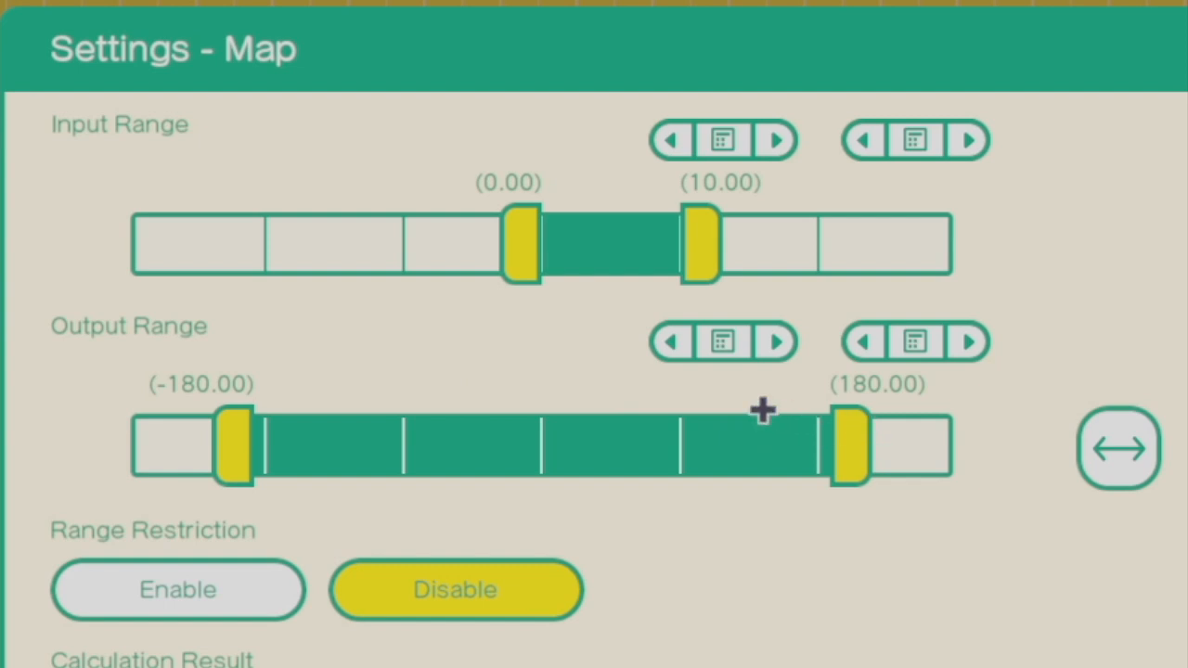
{"action": "mouse_move", "coordinate": [752, 408]}
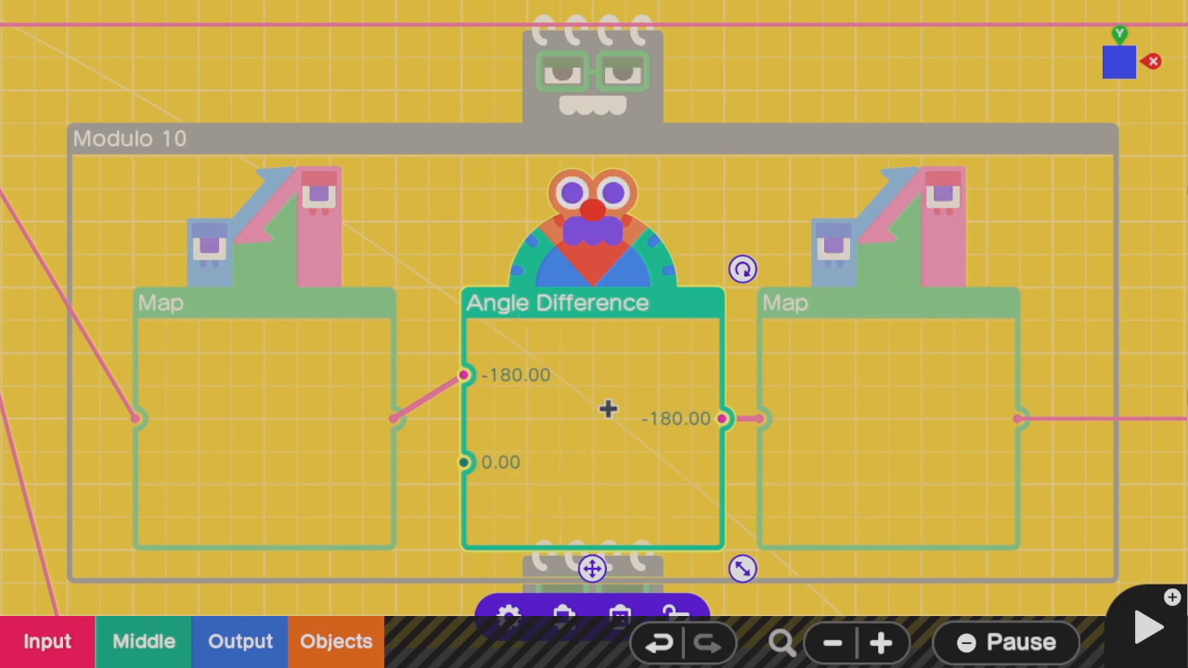
{"action": "mouse_move", "coordinate": [469, 312]}
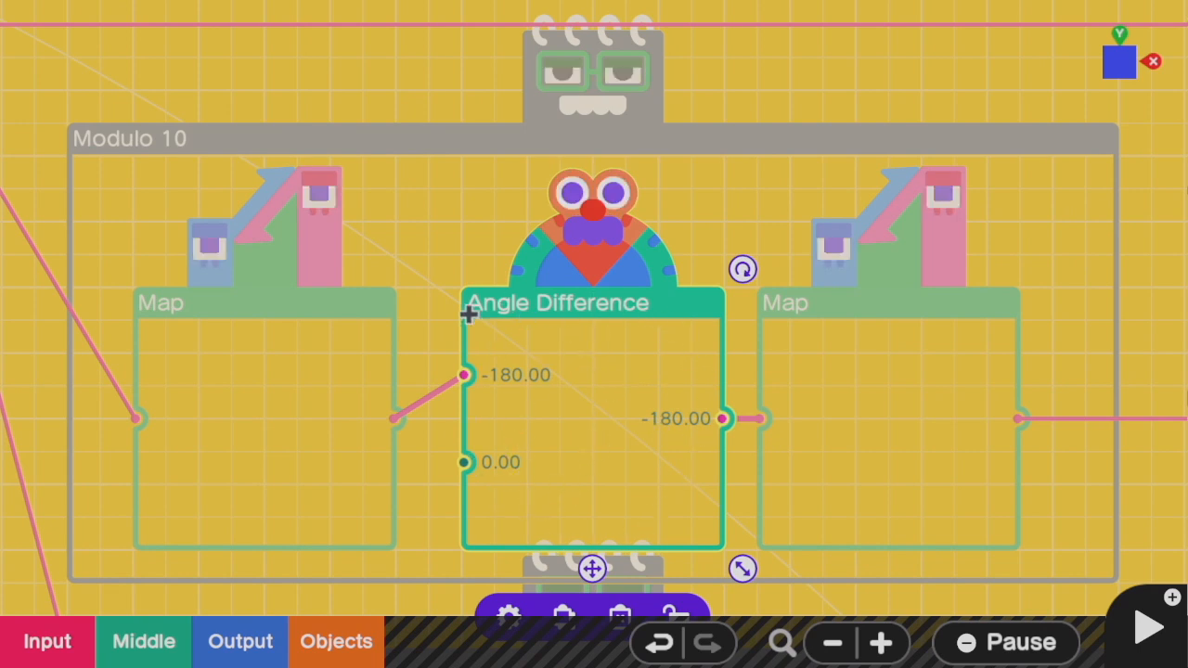
{"action": "mouse_move", "coordinate": [615, 363]}
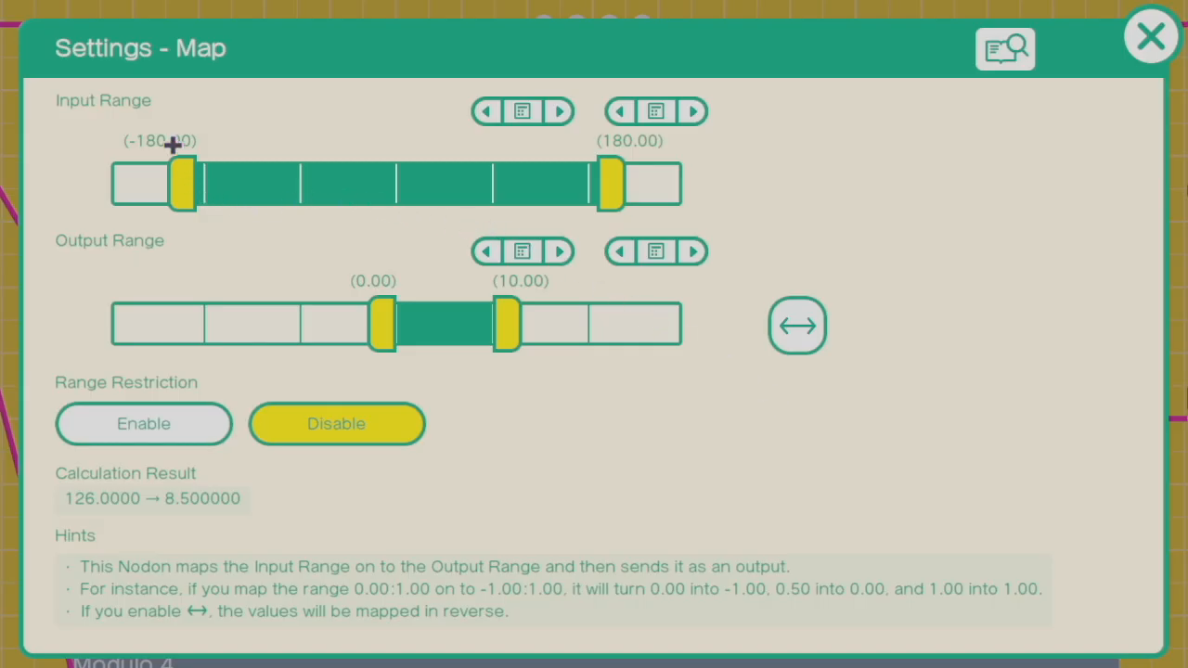
{"action": "mouse_move", "coordinate": [567, 212]}
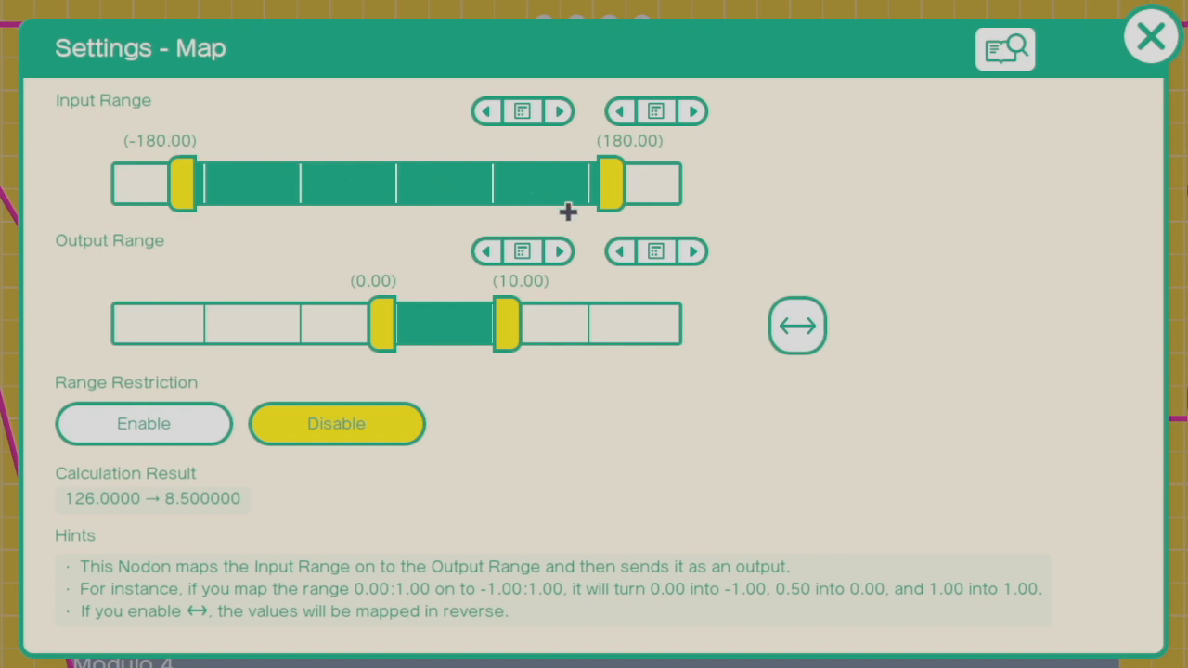
Step: Close the Map settings after checking the -180 to 180 input and 0 to 10 output
{"action": "left_click", "coordinate": [1151, 35]}
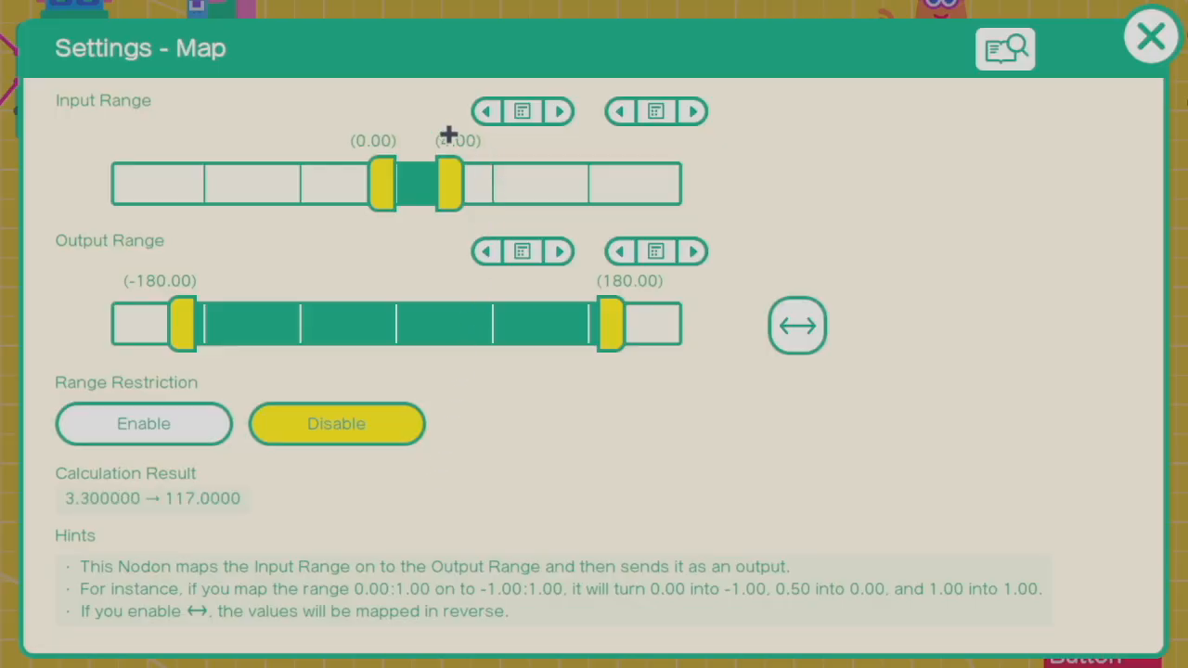
Step: Close both Modulo 4 Map settings after viewing their -180 to 180 and 0 to 4 ranges
{"action": "left_click", "coordinate": [1149, 36]}
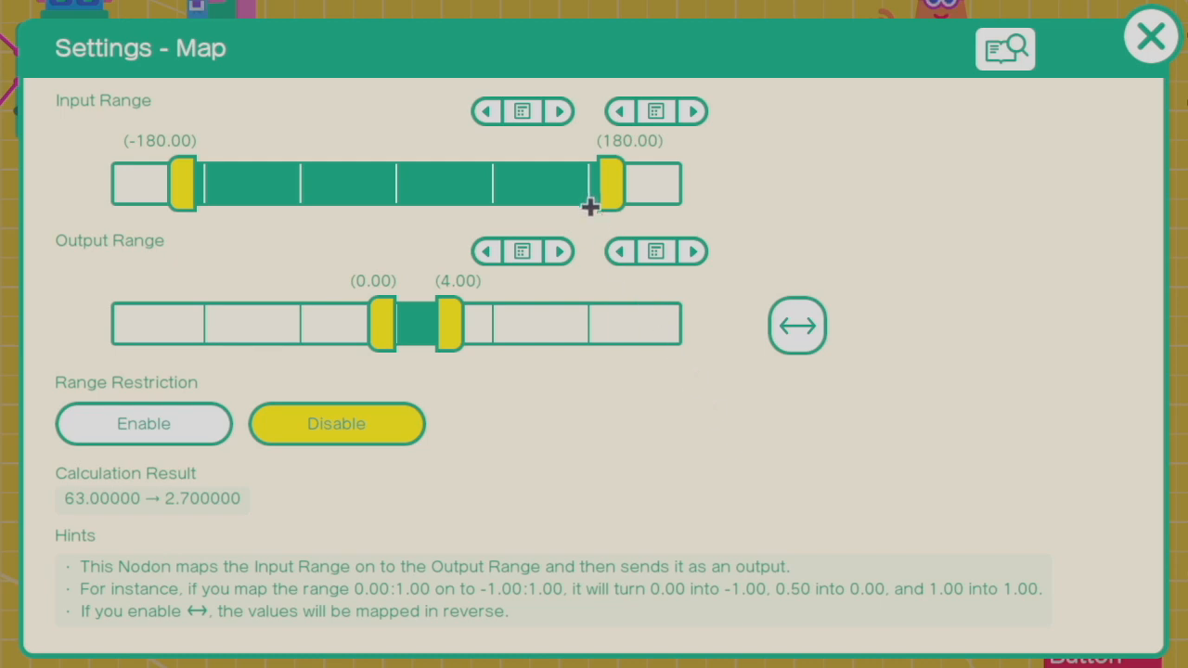
{"action": "left_click", "coordinate": [1150, 35]}
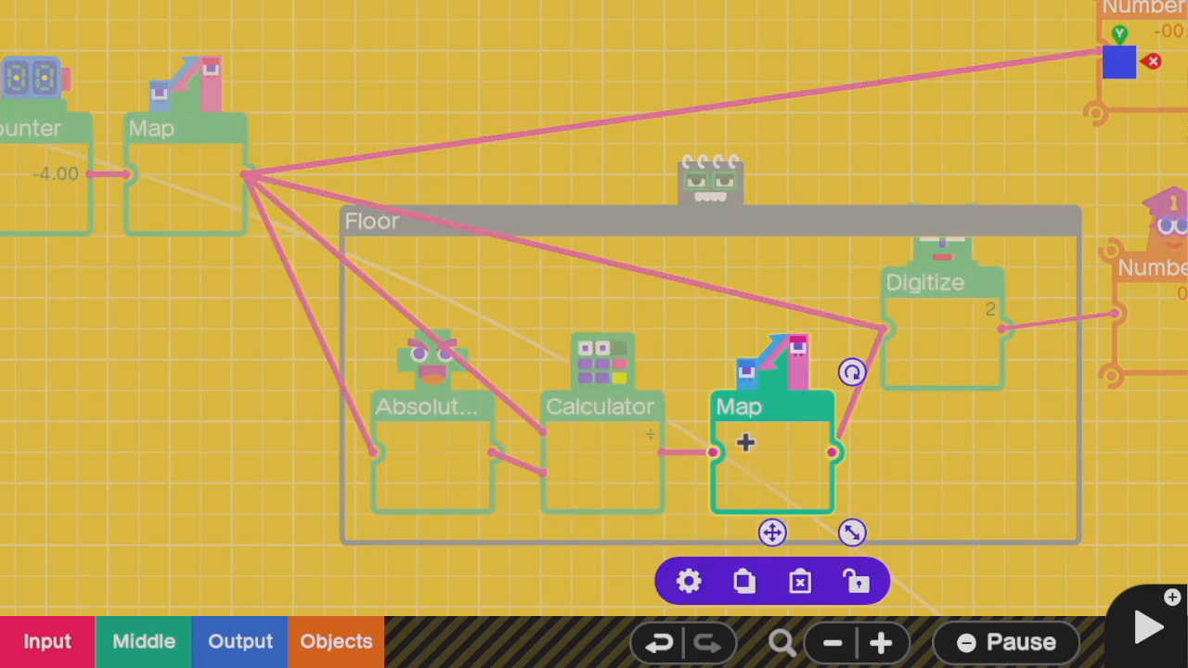
Step: View the Floor Map's reversed -2 to 2 onto -1 to 1 mapping, then close it
{"action": "left_click", "coordinate": [687, 581]}
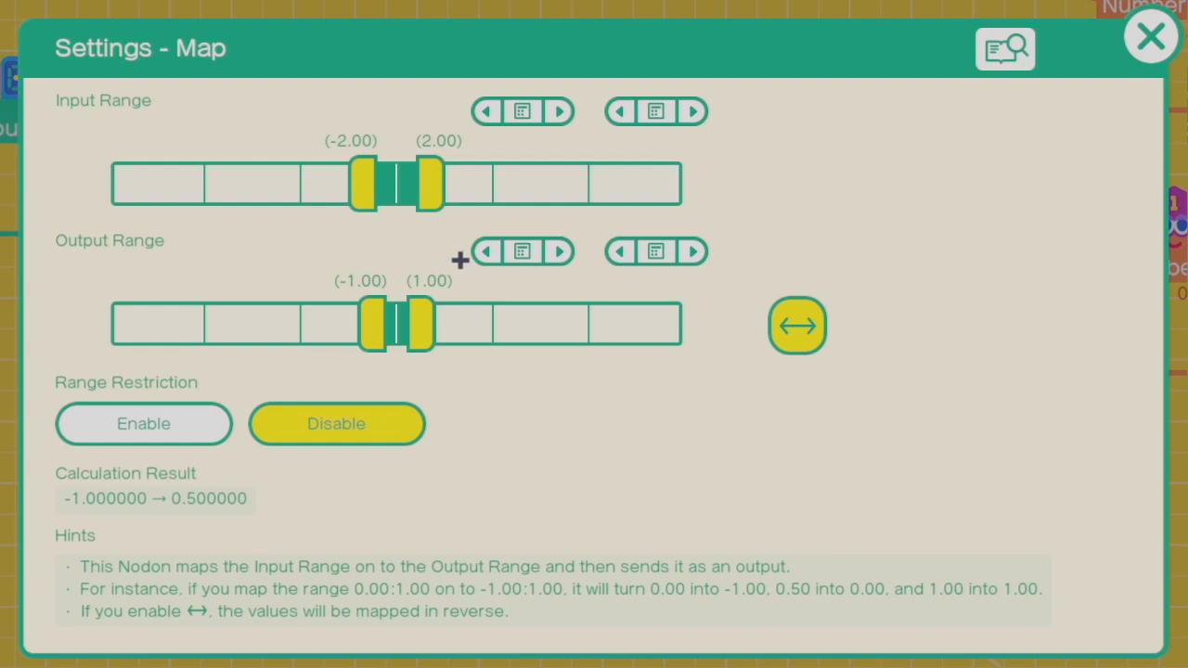
{"action": "left_click", "coordinate": [1150, 35]}
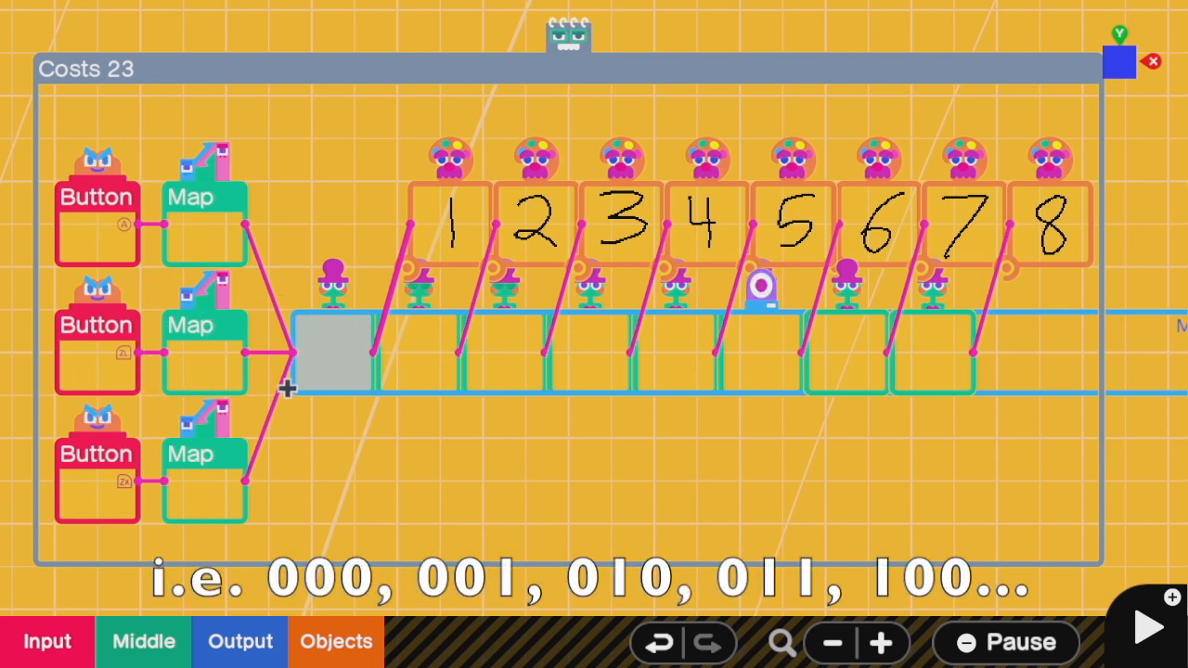
{"action": "mouse_move", "coordinate": [248, 436]}
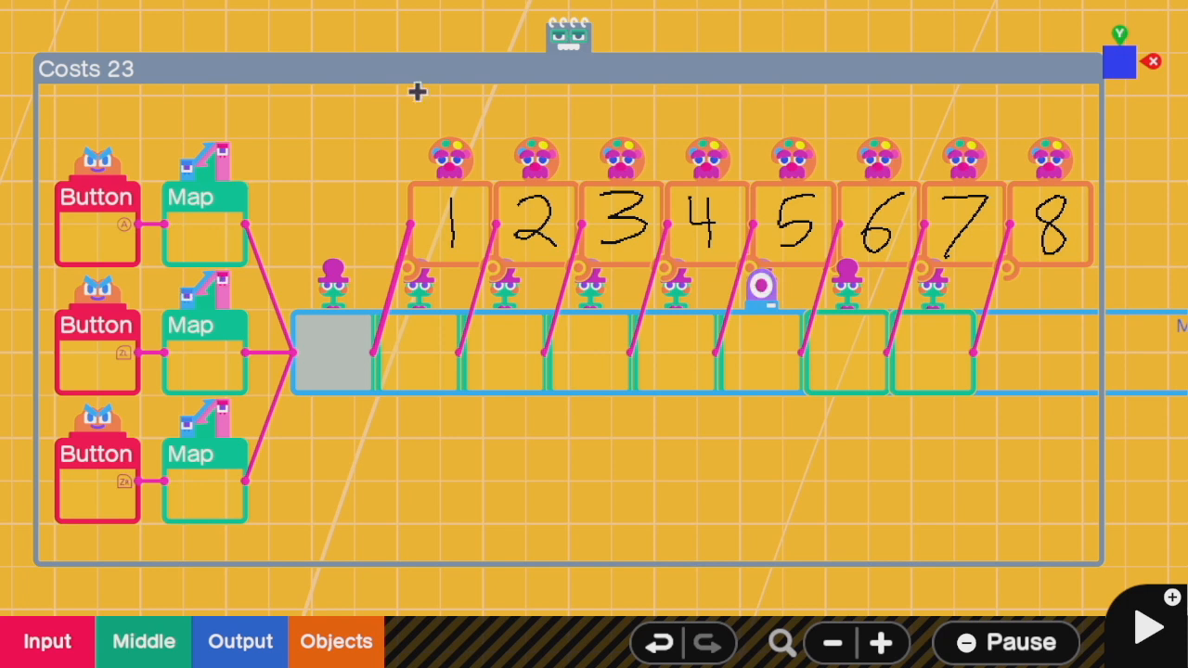
{"action": "mouse_move", "coordinate": [693, 385]}
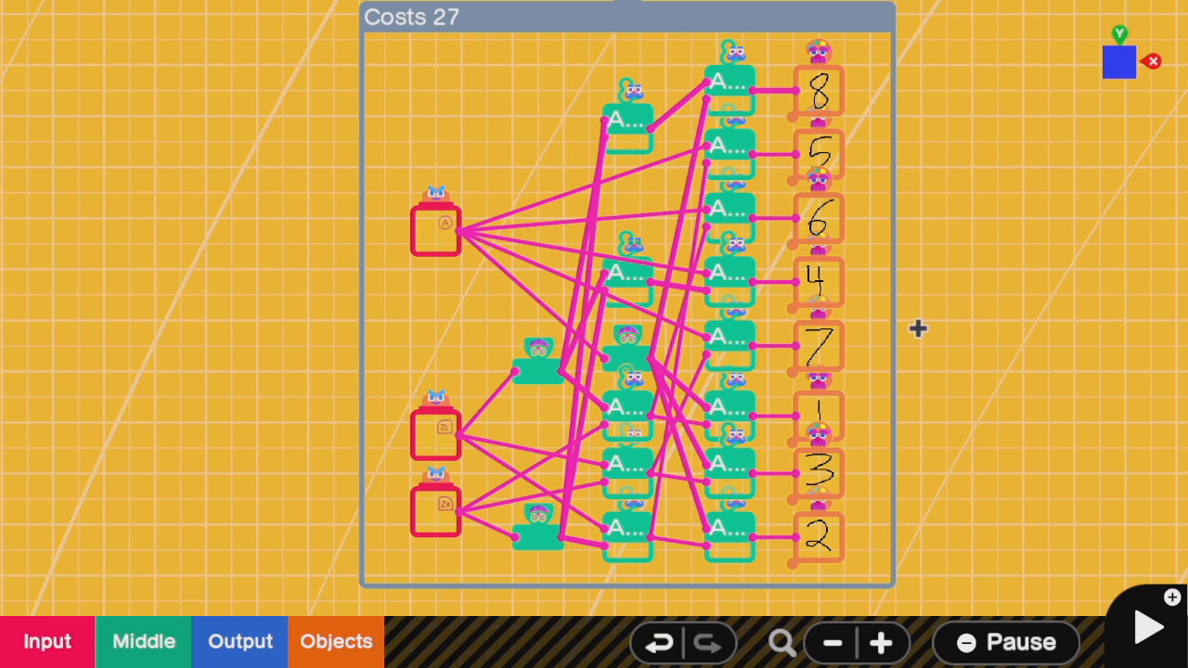
{"action": "mouse_move", "coordinate": [881, 421]}
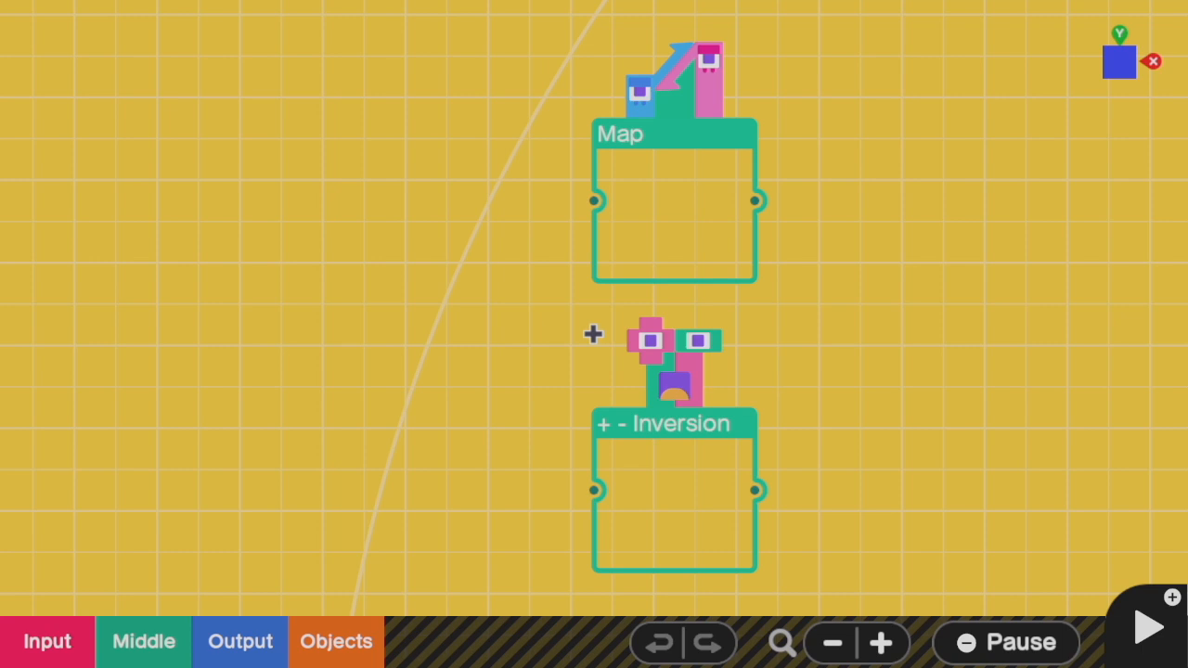
{"action": "mouse_move", "coordinate": [598, 120]}
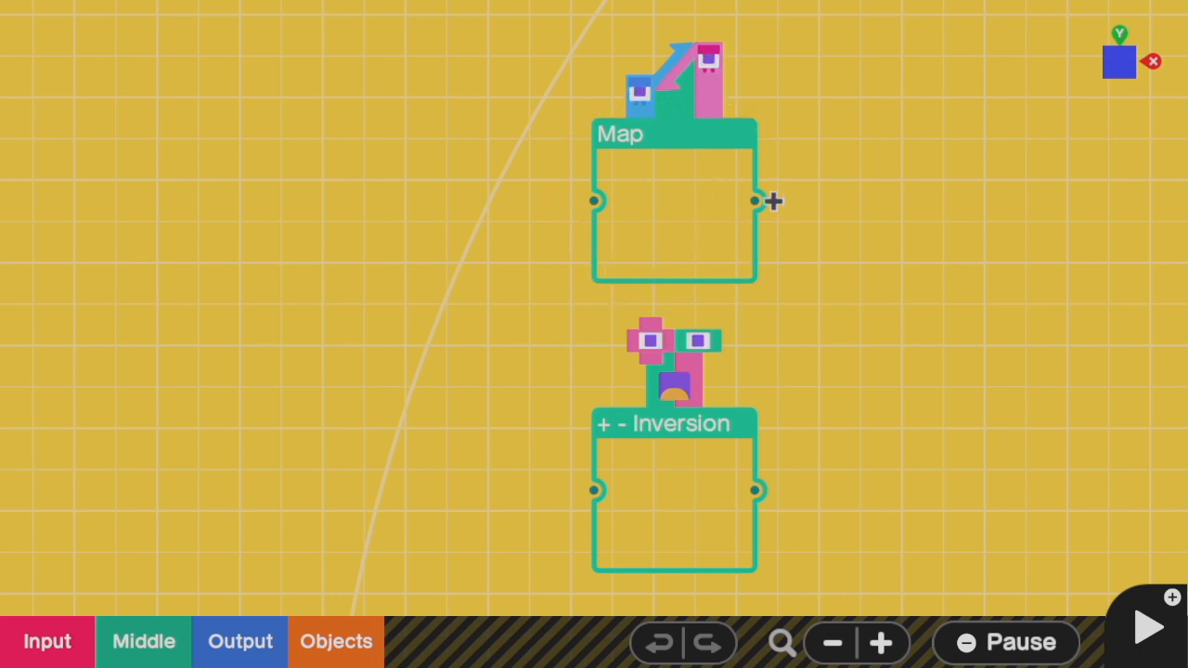
{"action": "mouse_move", "coordinate": [717, 265]}
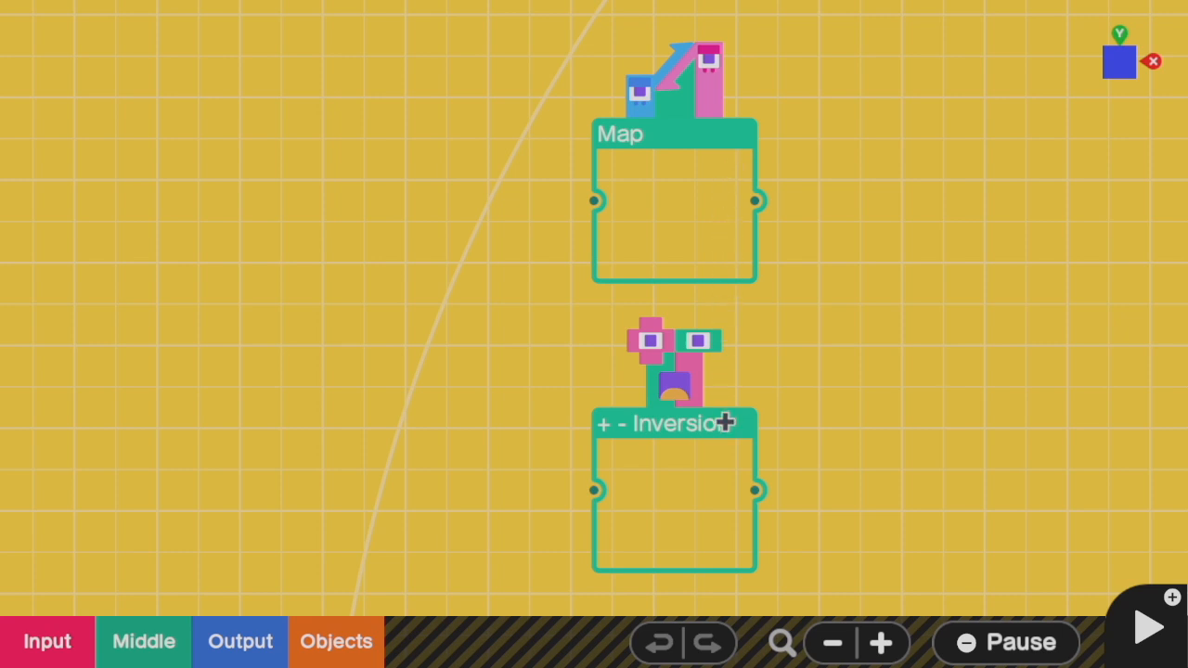
{"action": "mouse_move", "coordinate": [550, 455]}
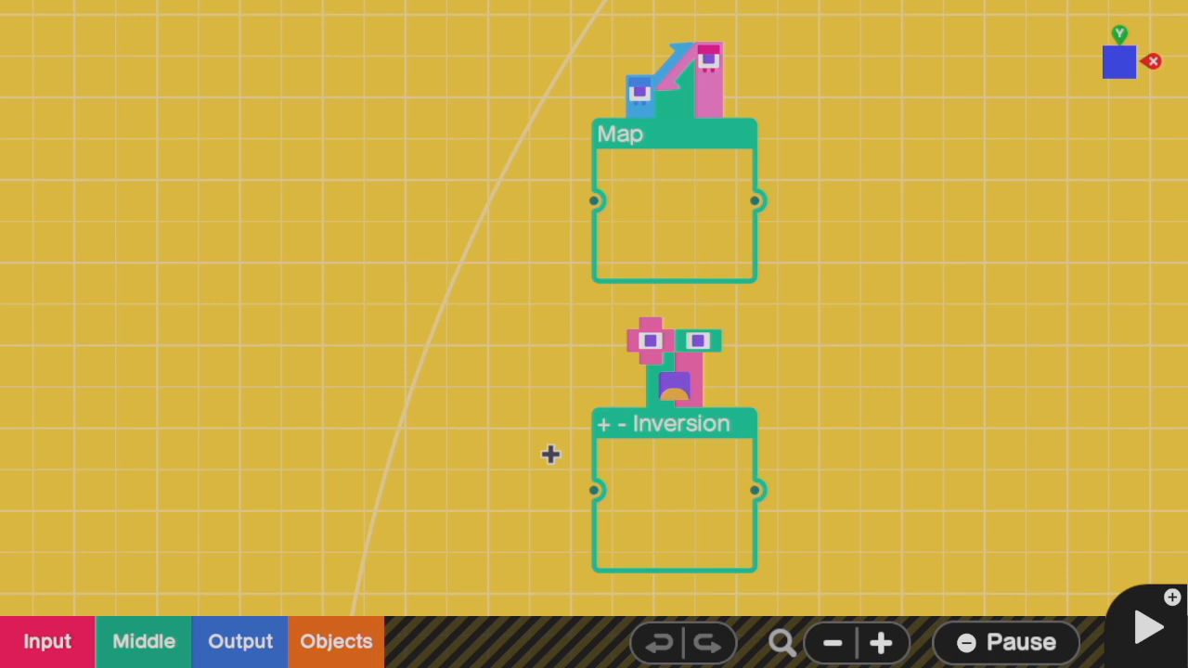
{"action": "mouse_move", "coordinate": [646, 554]}
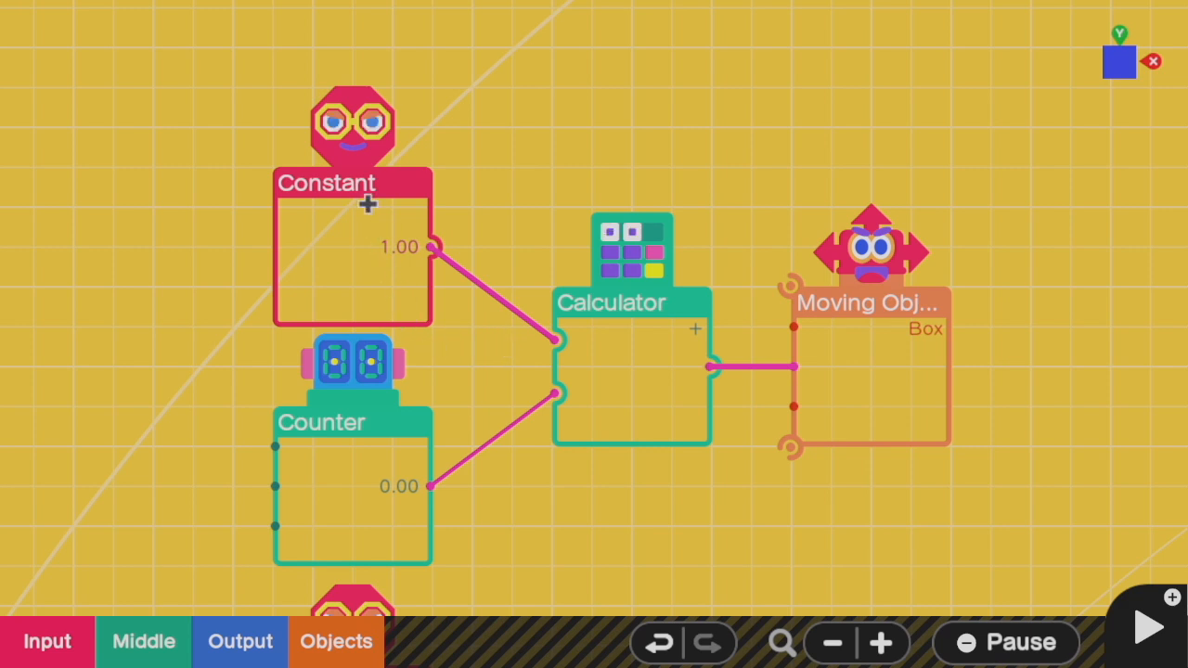
{"action": "mouse_move", "coordinate": [827, 367]}
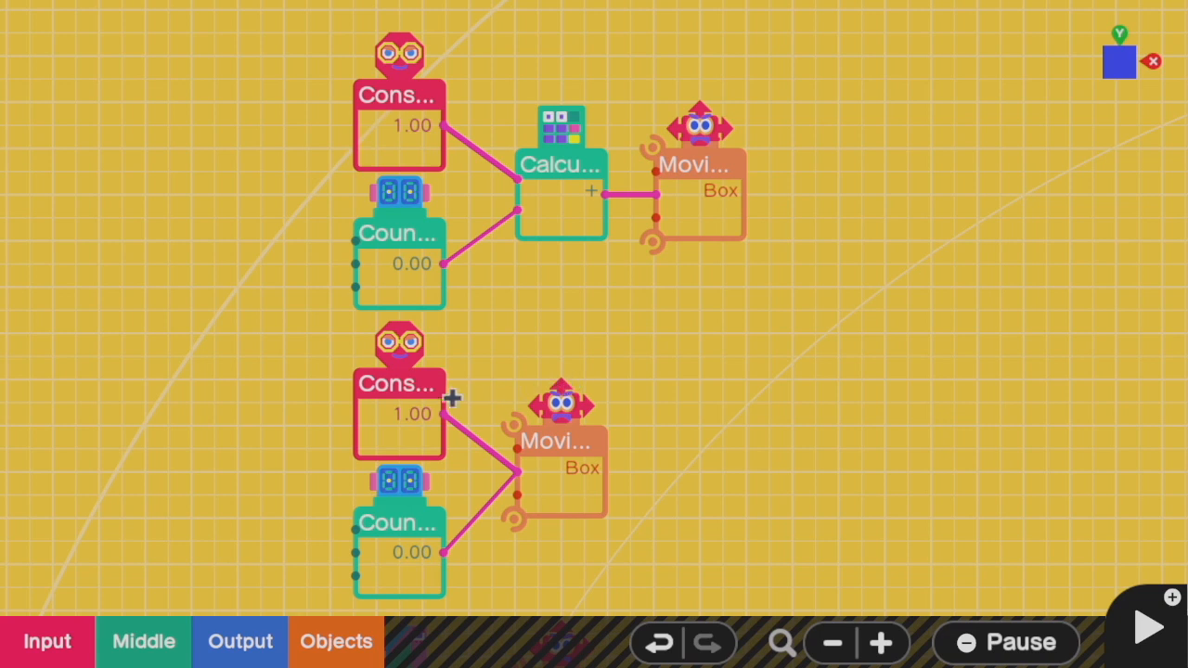
{"action": "mouse_move", "coordinate": [499, 468]}
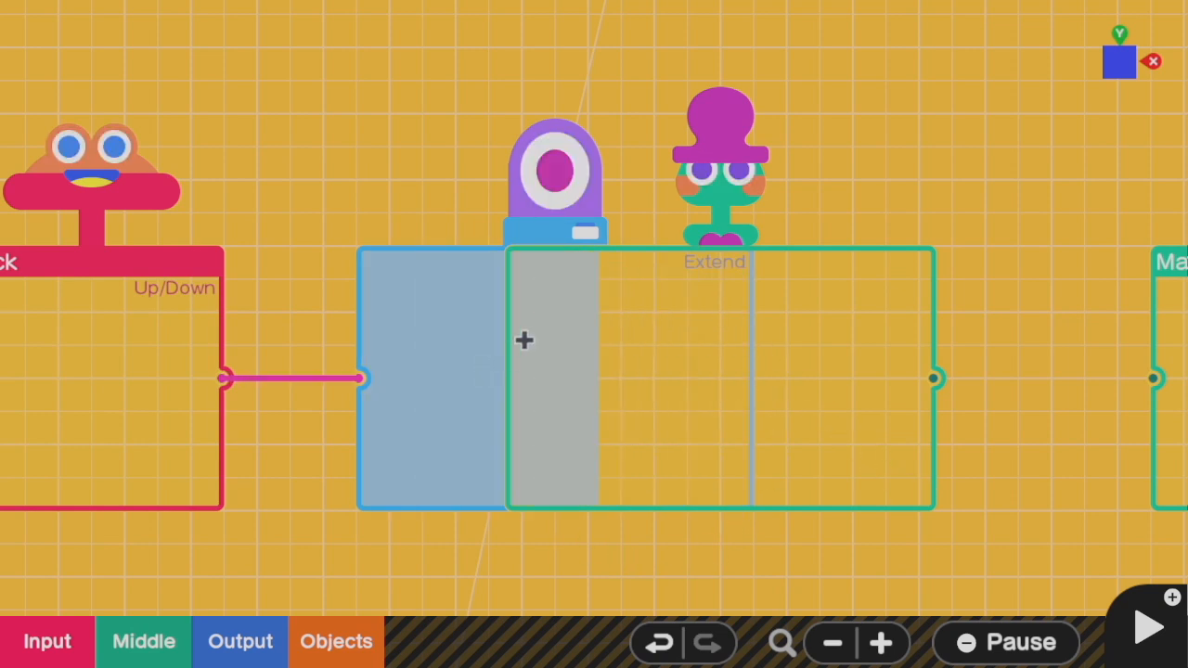
Step: Connect Stick Up/Down through the wormhole to a Map nodon and start a test play
{"action": "left_click", "coordinate": [720, 381]}
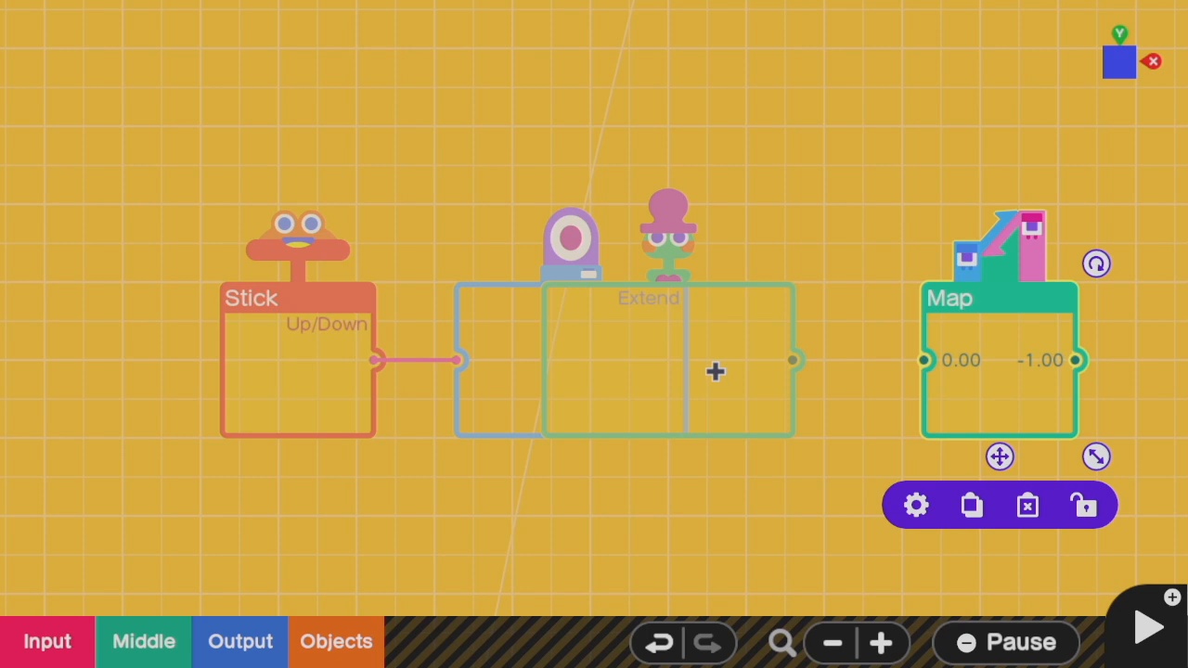
{"action": "left_click", "coordinate": [1147, 626]}
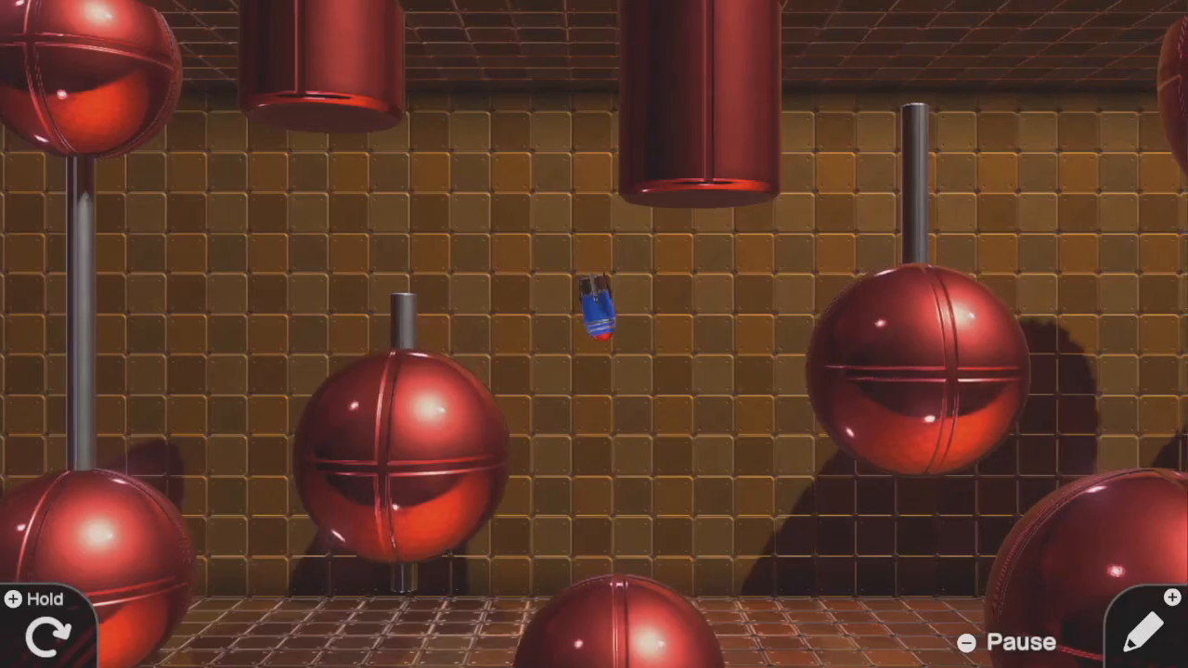